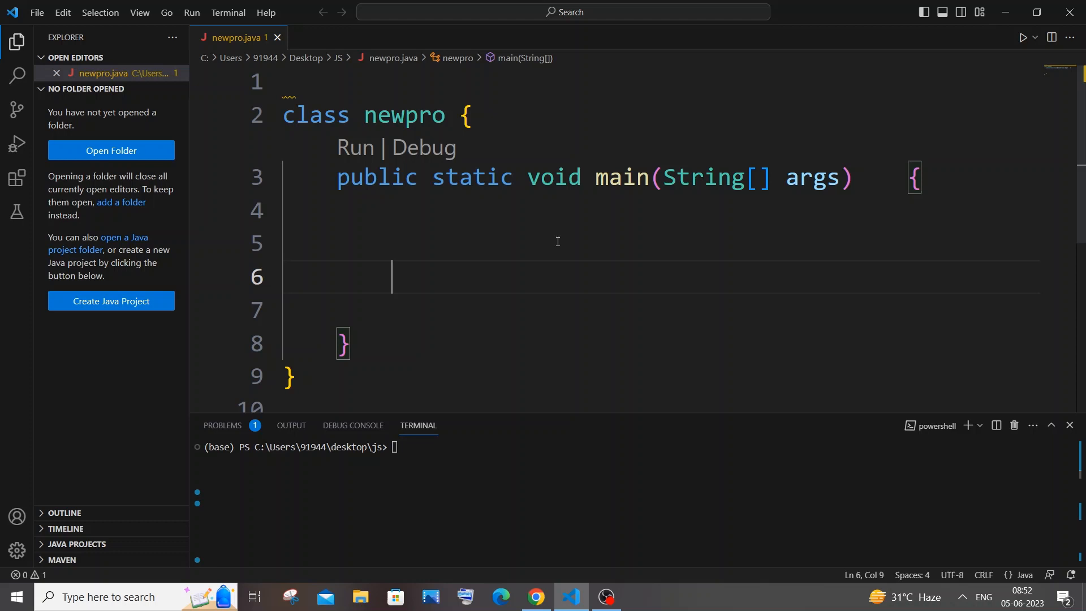
mouse_move(431, 213)
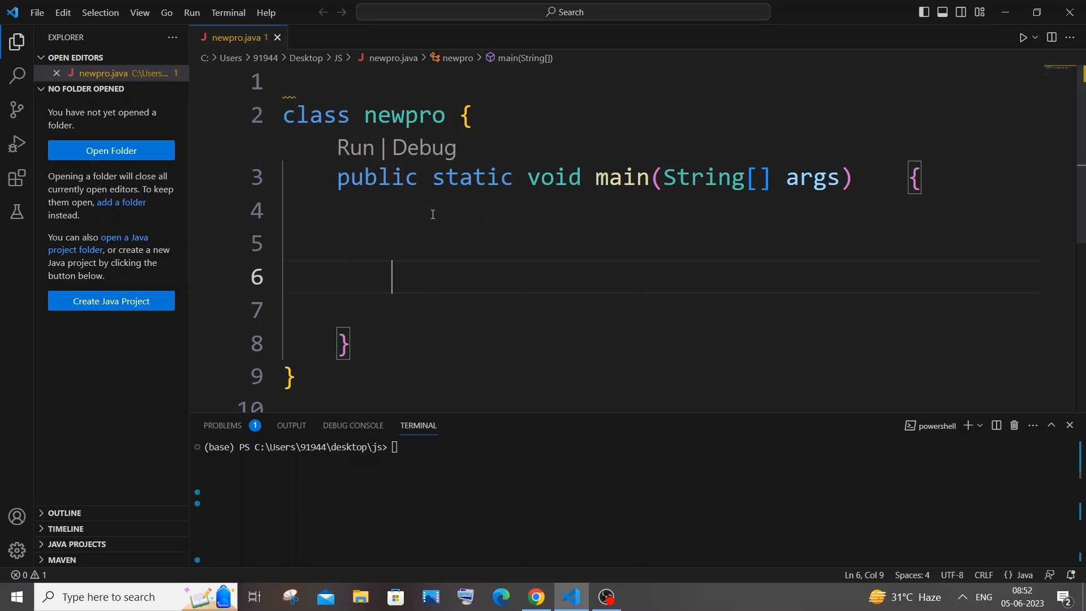
Type 'import java.util.Scanner;' on the first line of newpro.java
left_click(356, 78)
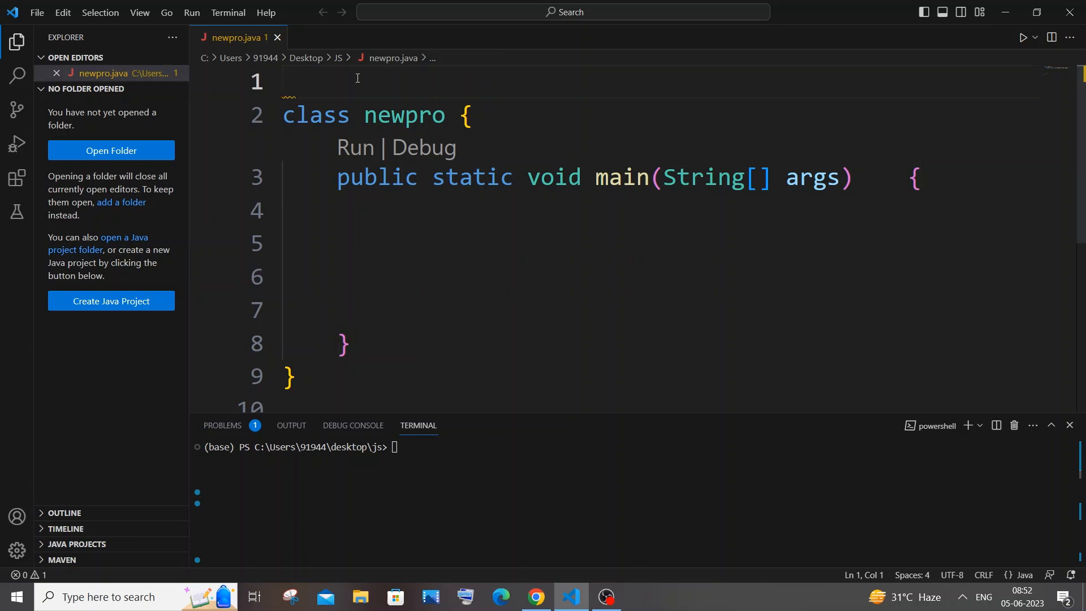
type("import")
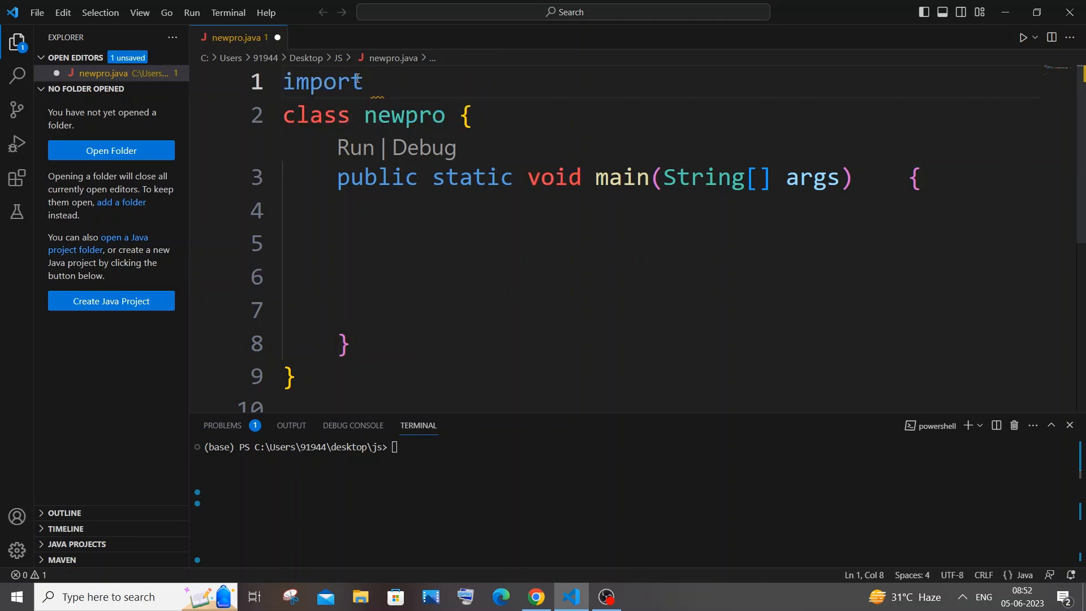
type("java")
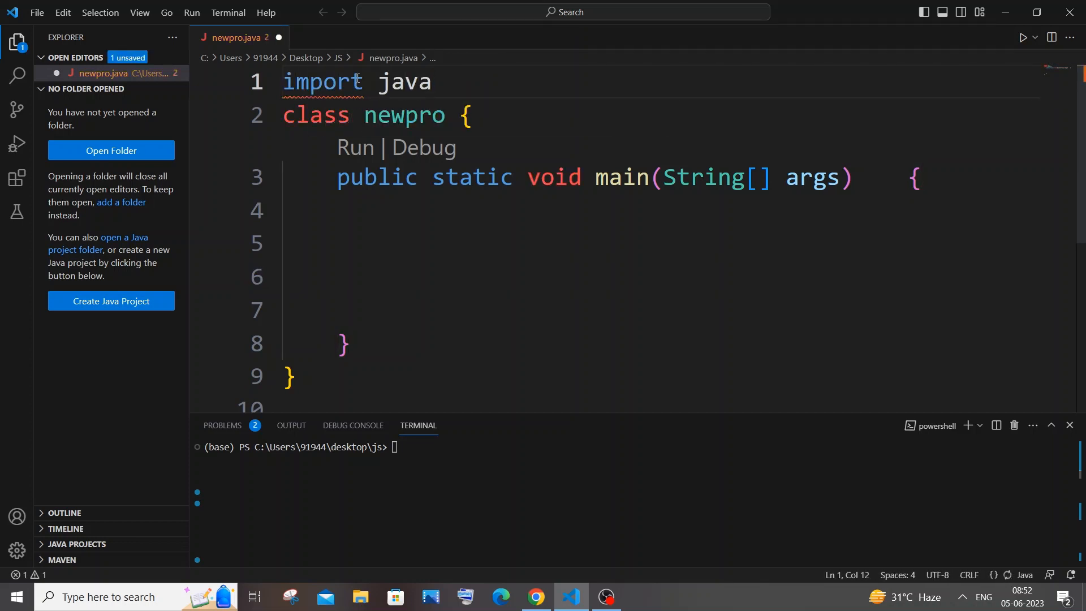
type(".ut")
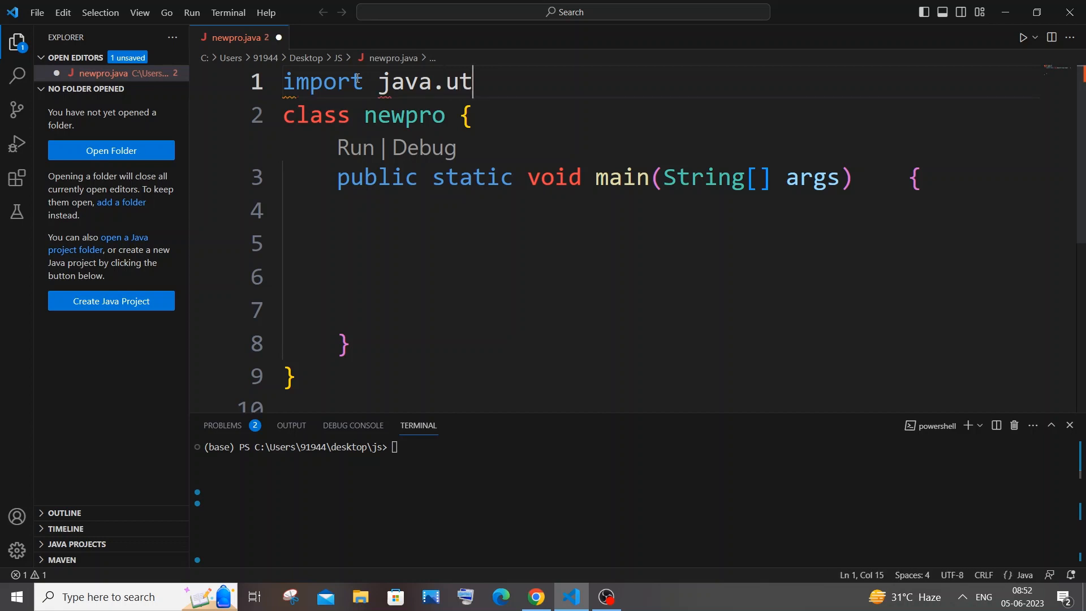
type("il")
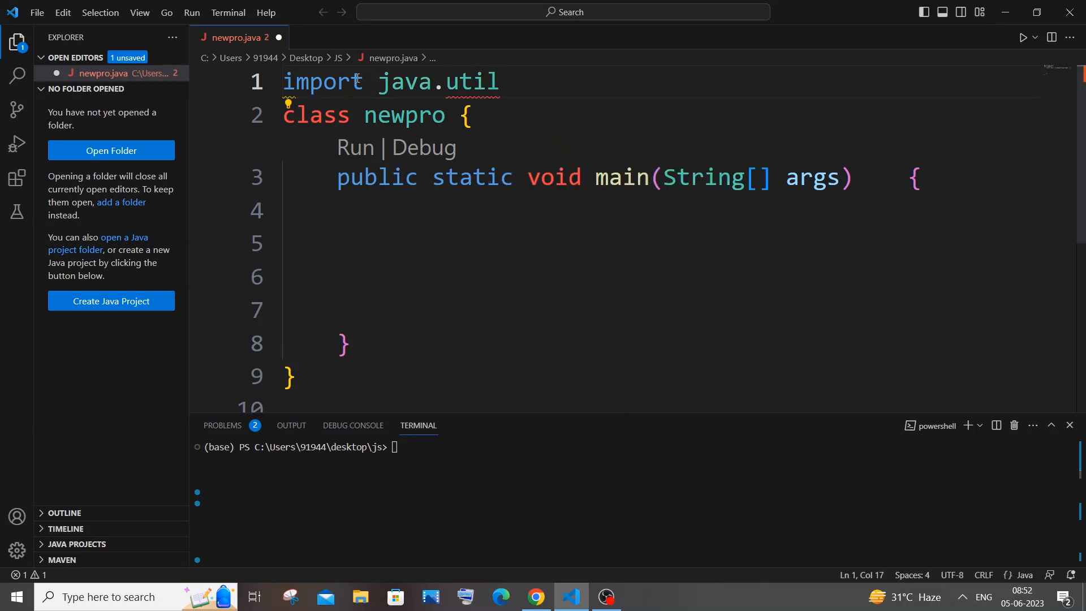
type(".S")
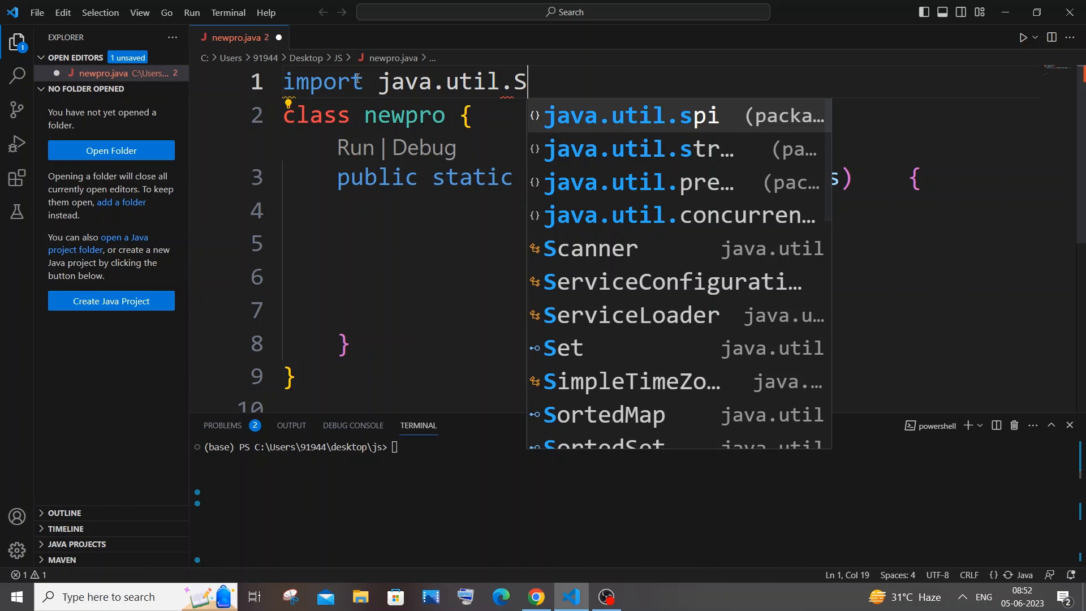
type("canner;")
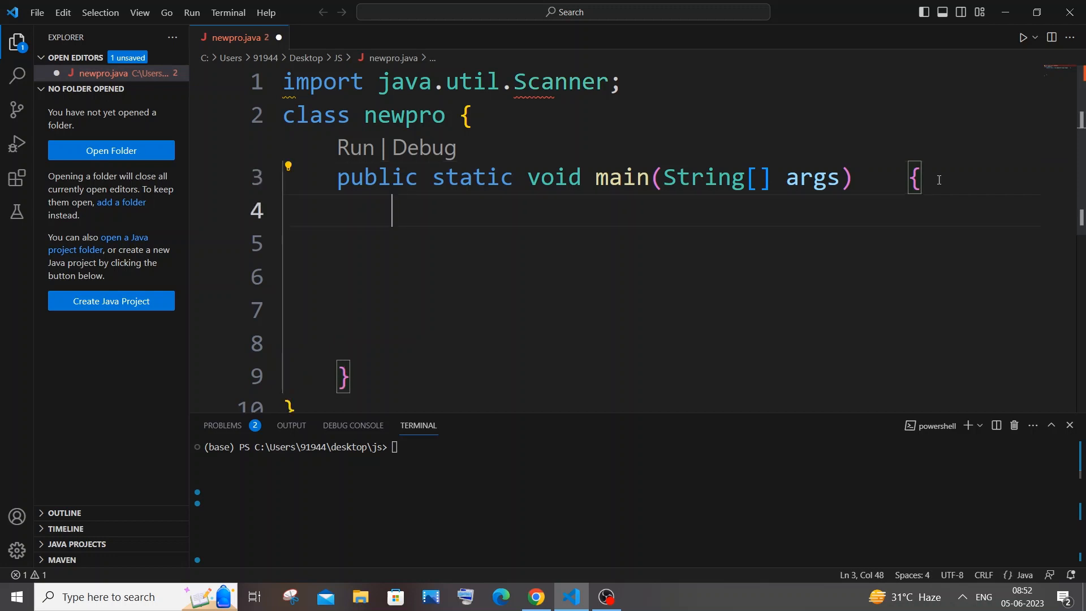
Declare Scanner input = new Scanner(System.in); inside main
type("S")
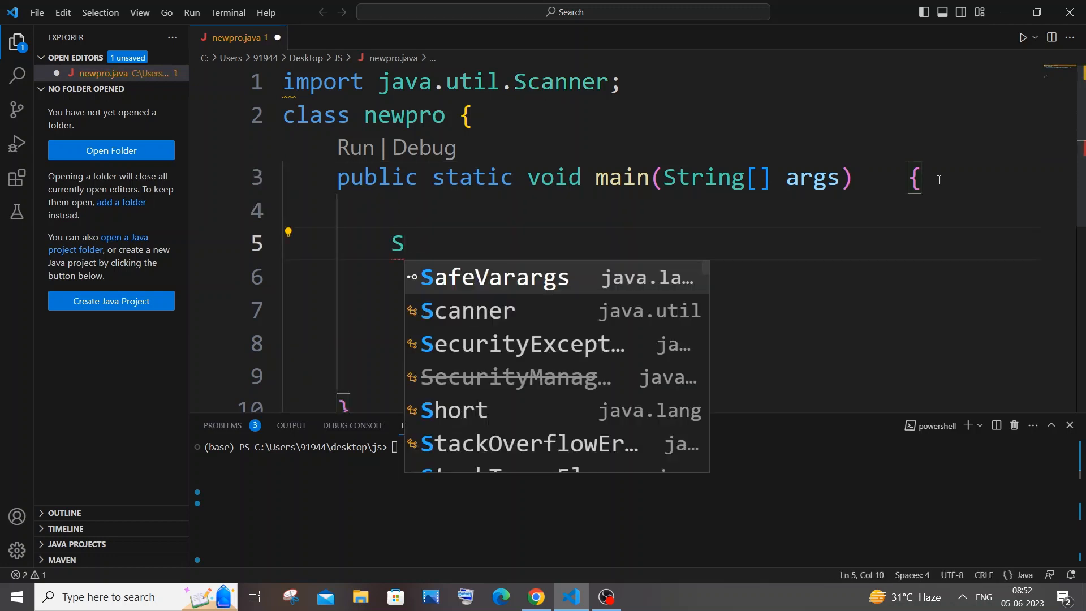
type("canner in")
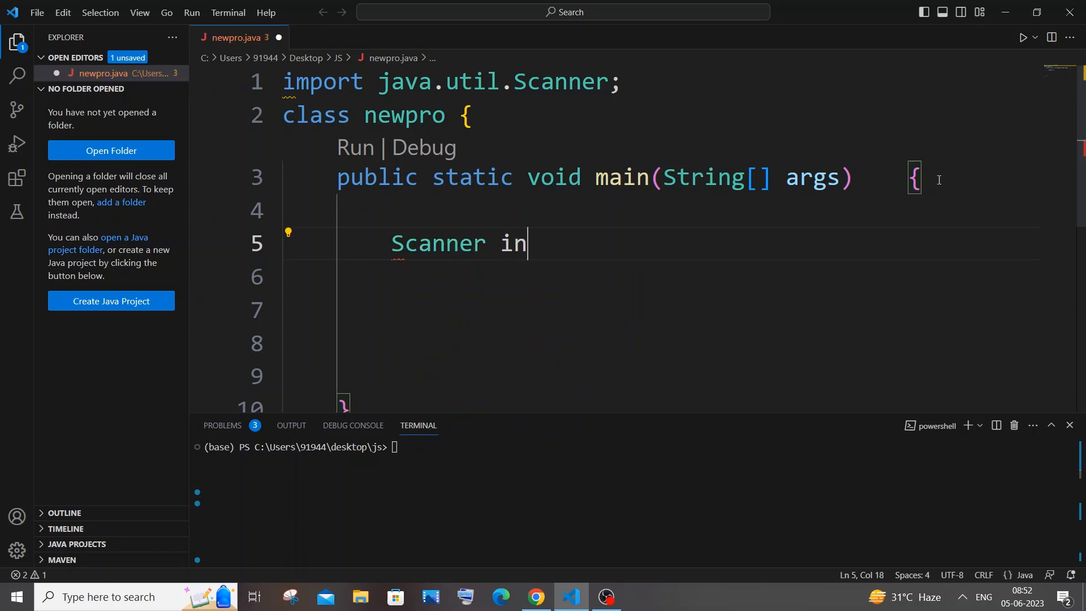
type("put = n")
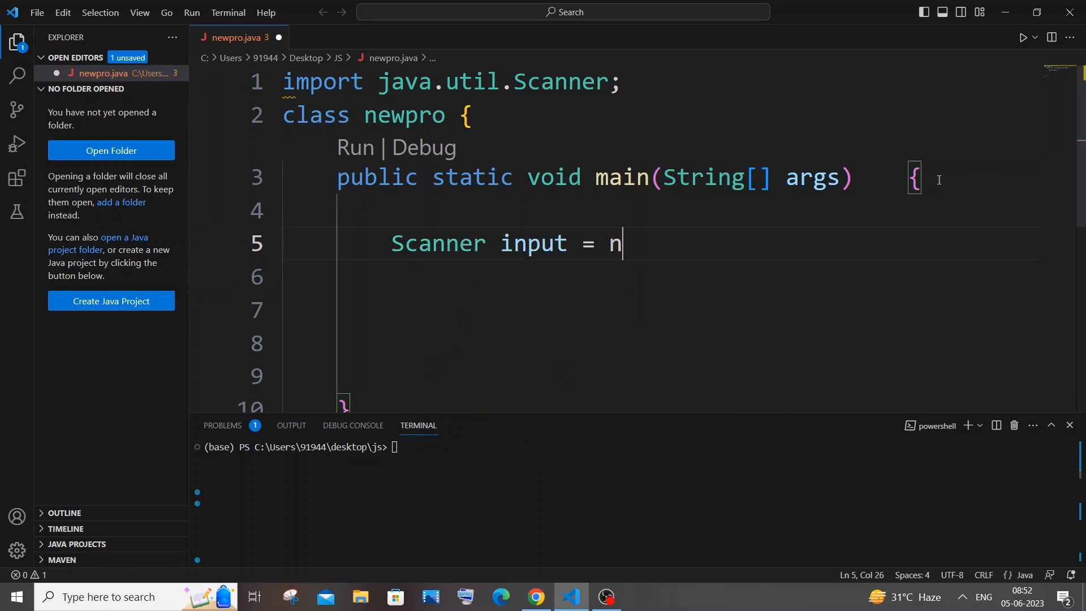
type("ew Scanner(, null")
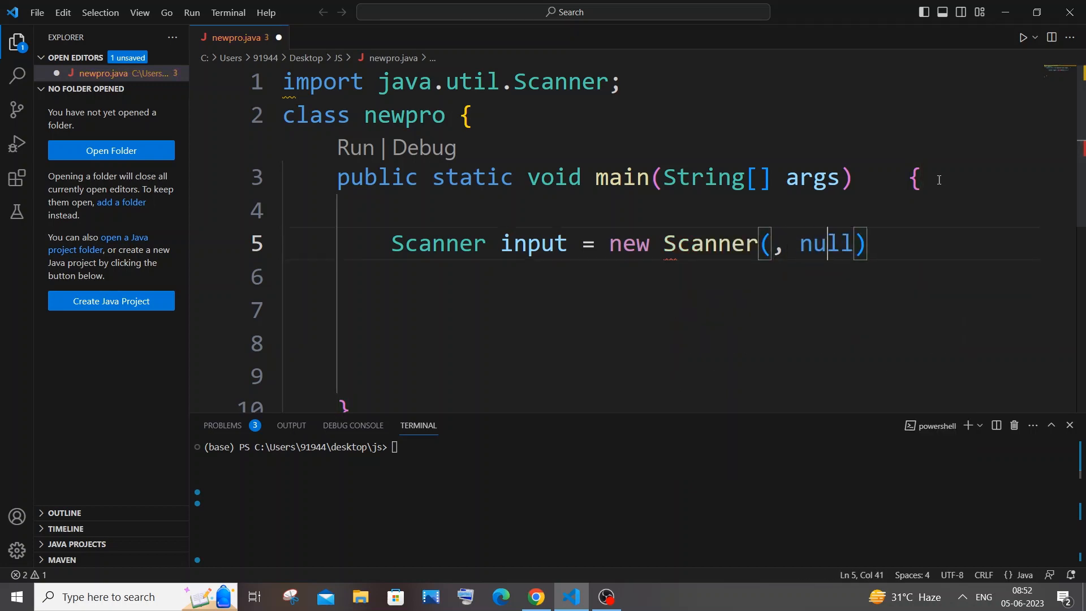
type("S")
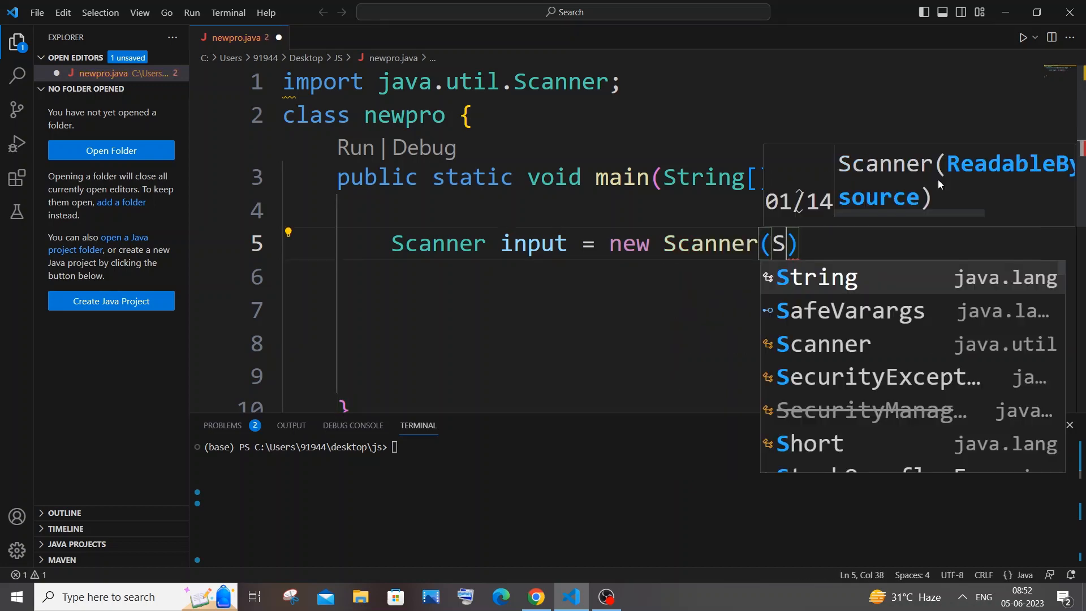
type("ystem.in")
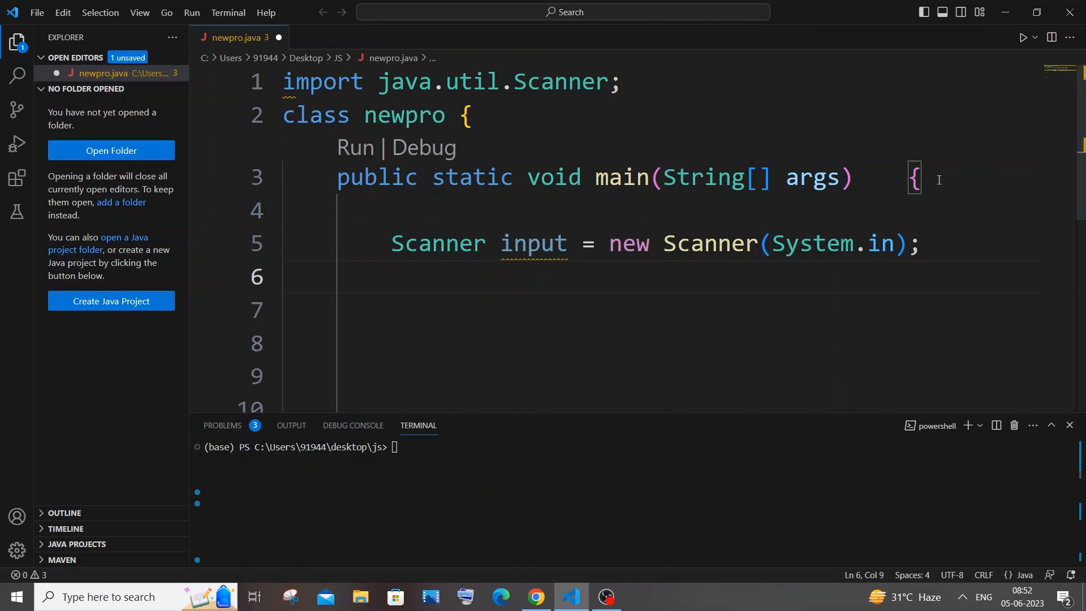
type("Sy")
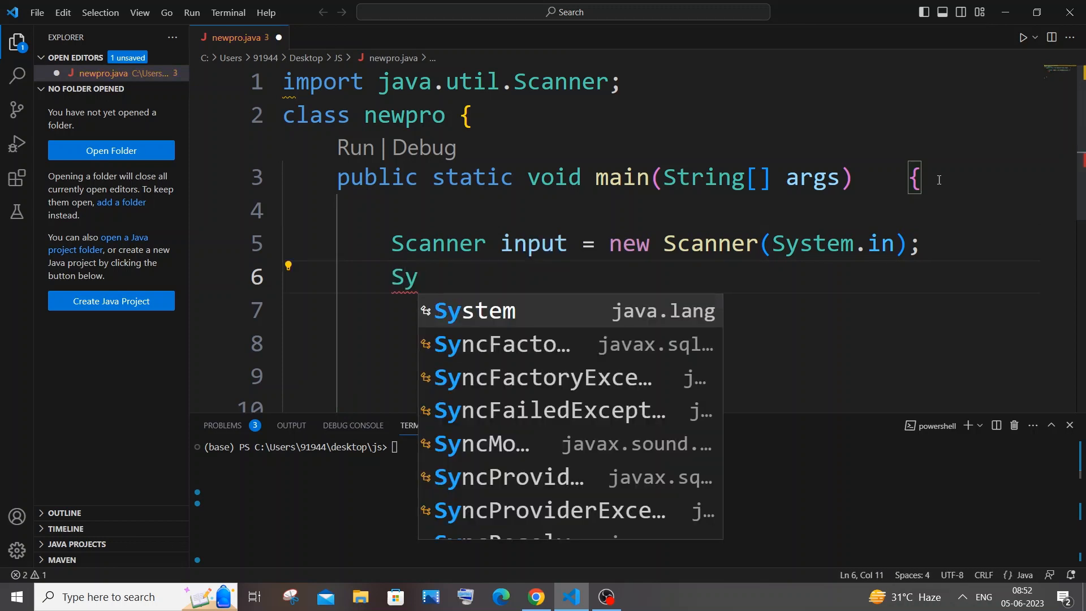
Print the prompt 'enter main string : ' with a sysout snippet
type("so")
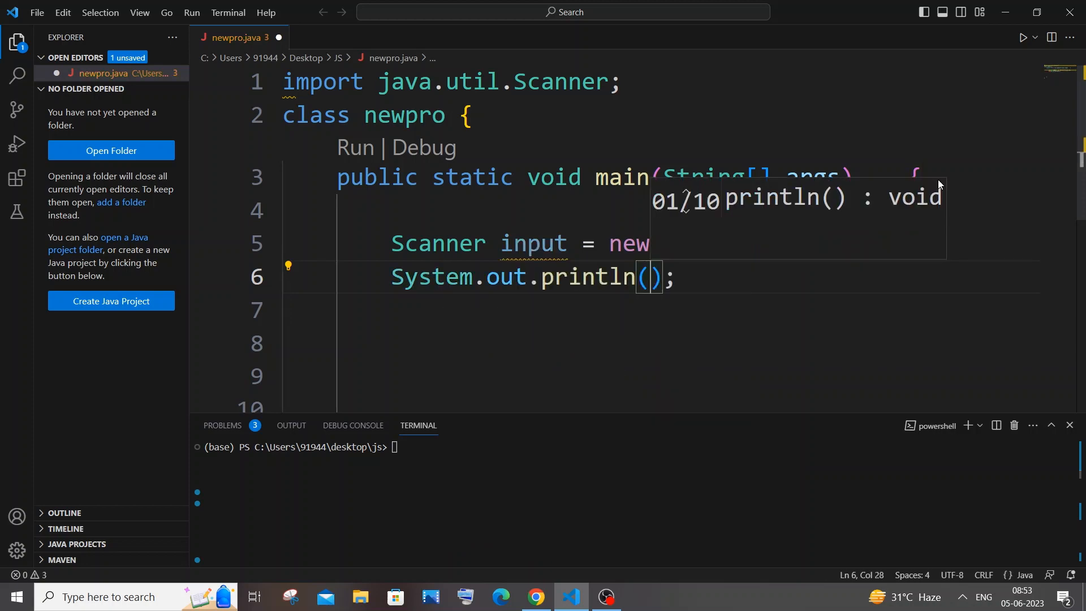
type("\"\"")
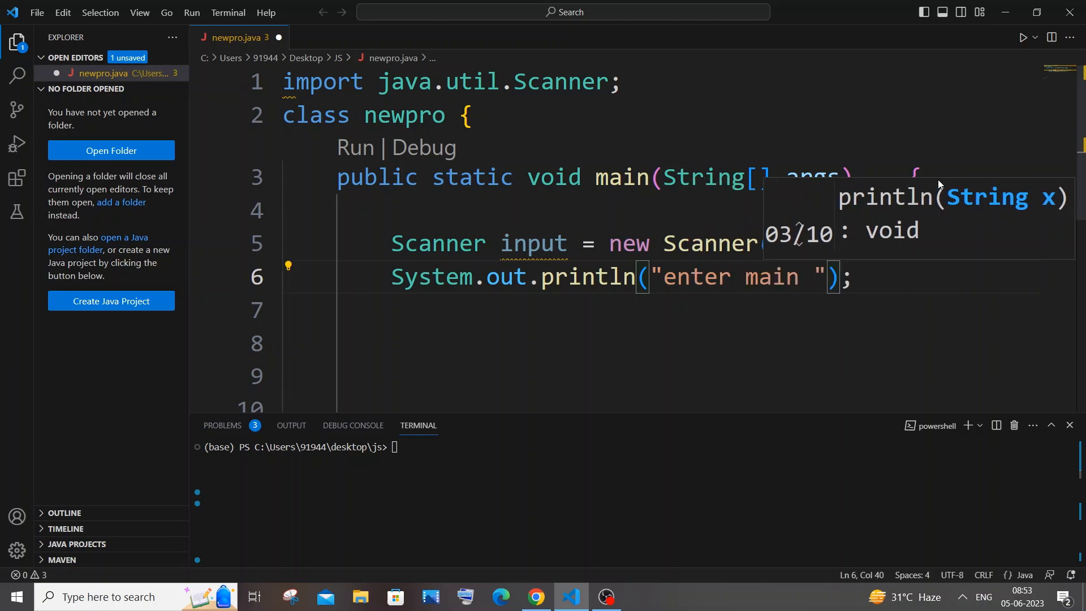
type("string :")
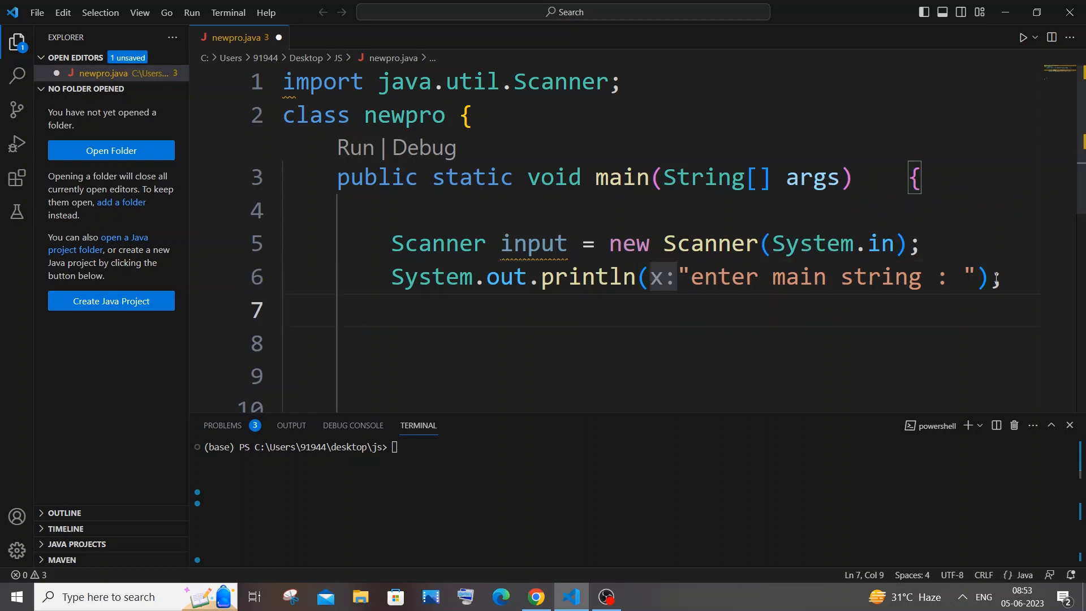
Read the next line into String mainStr with input.nextLine()
type("Ste")
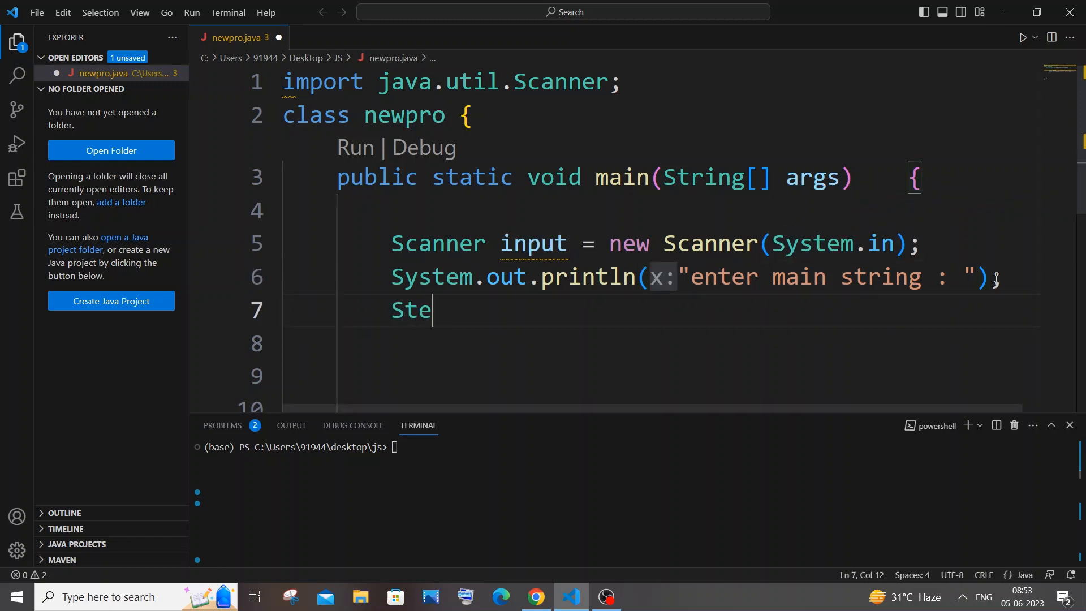
type("ring mainS")
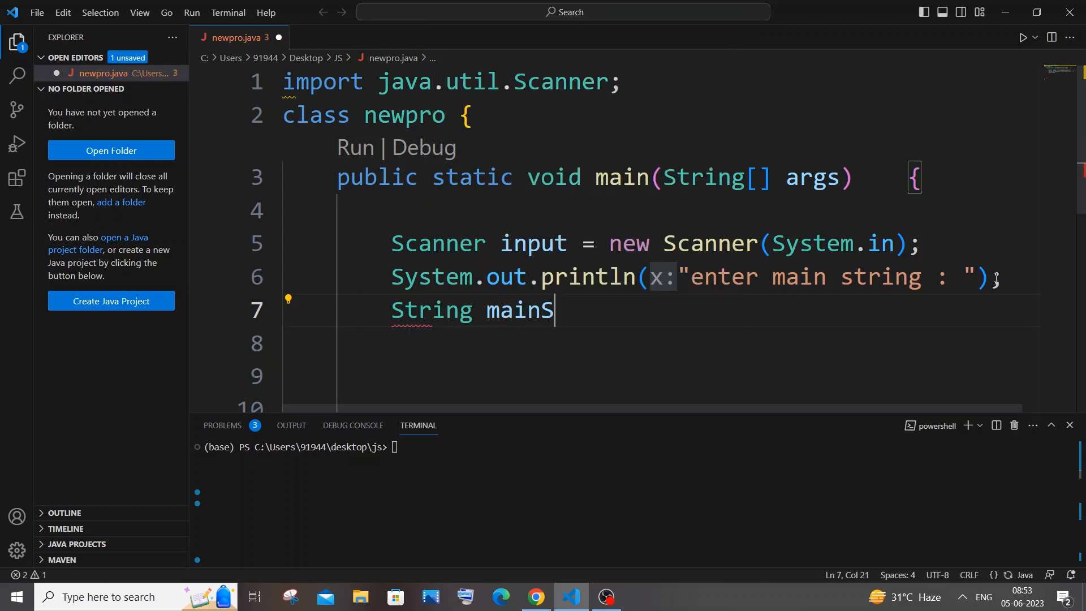
type("tr=")
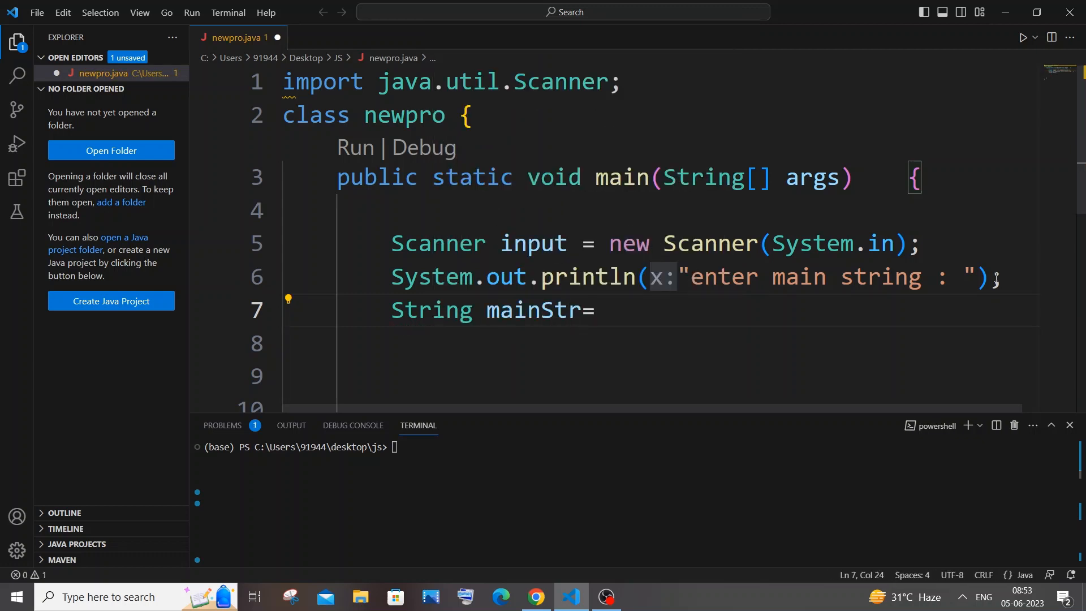
type("input")
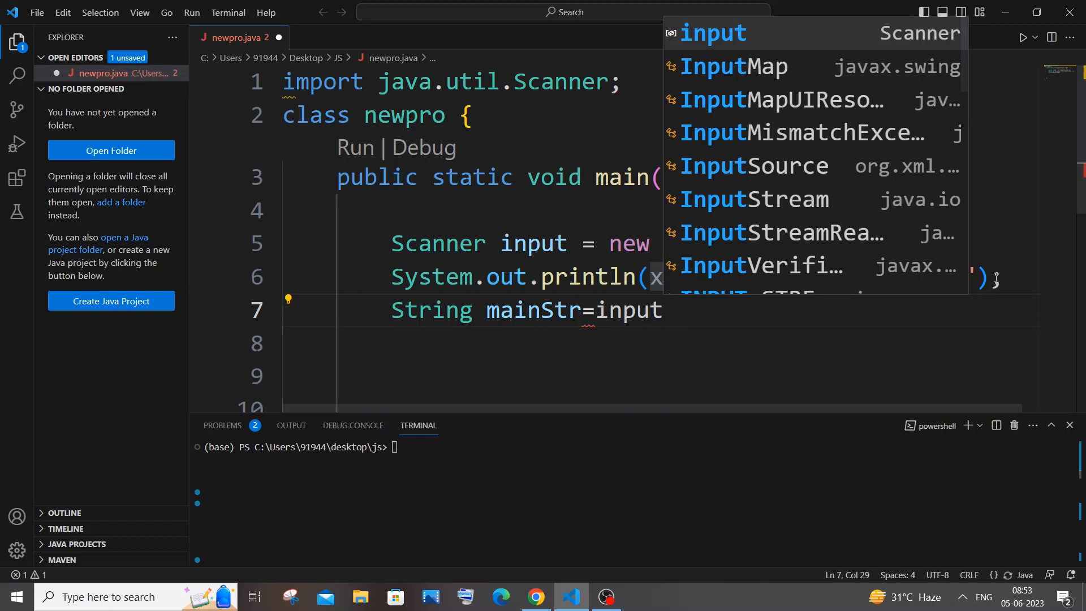
type(".nex")
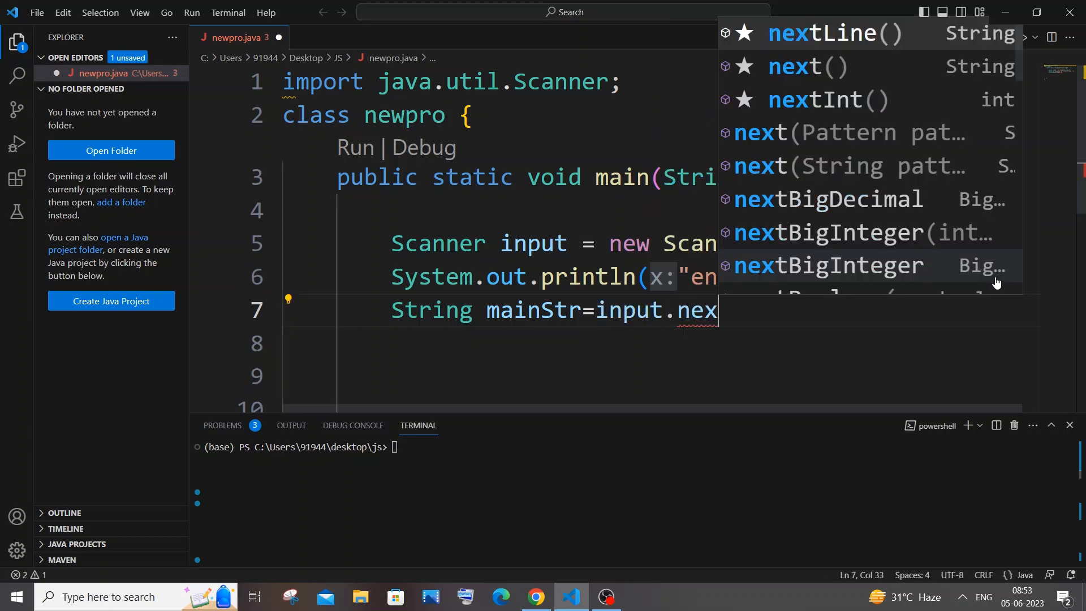
left_click(830, 33)
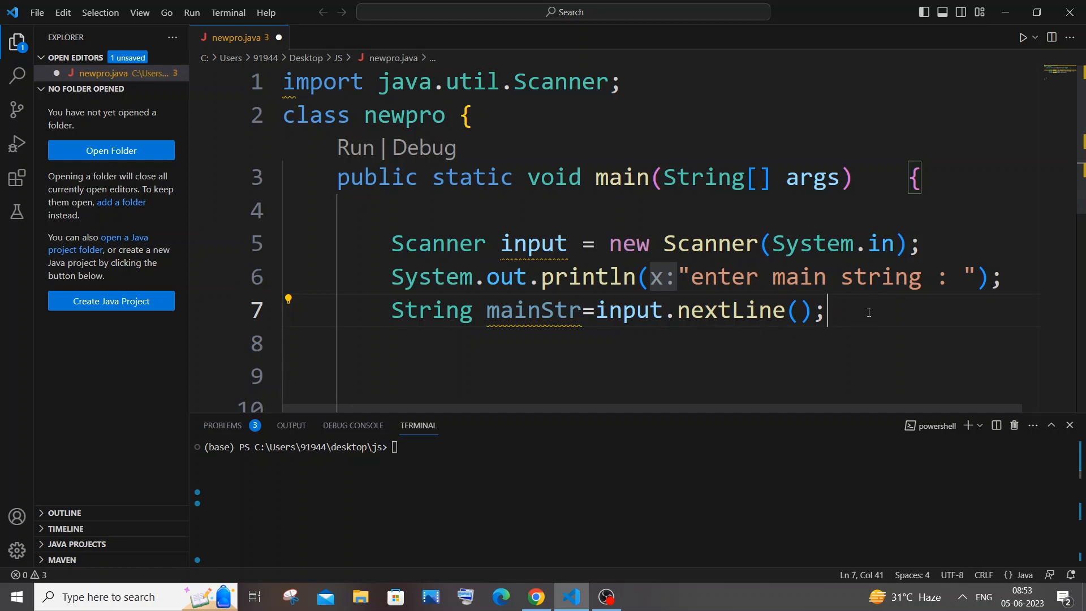
Duplicate the prompt and read lines to prompt 'enter sub string : ' and read subStr
left_click_drag(823, 310, 390, 276)
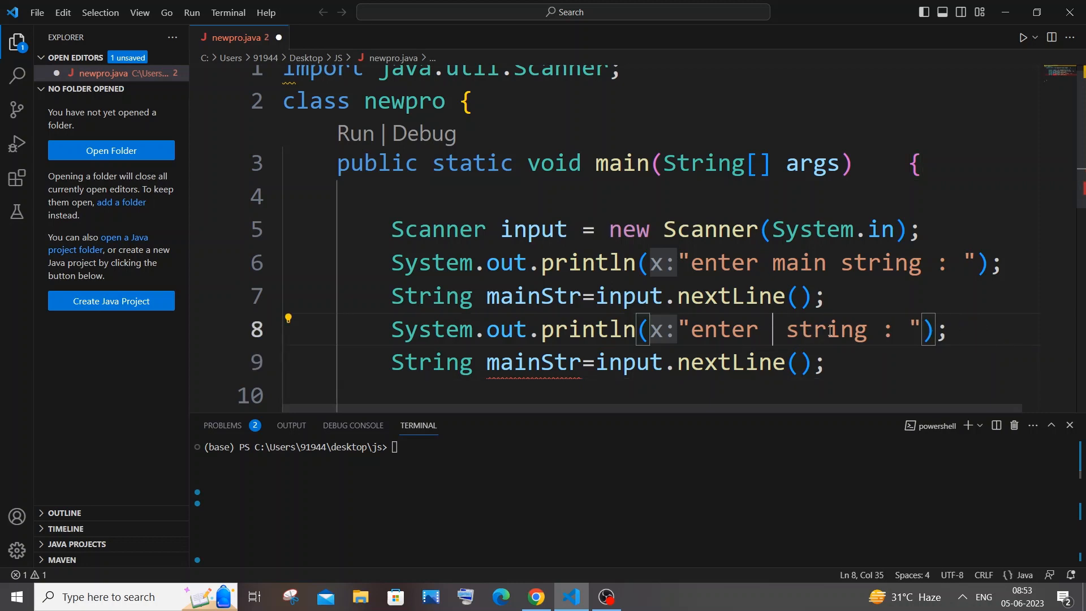
type("sub")
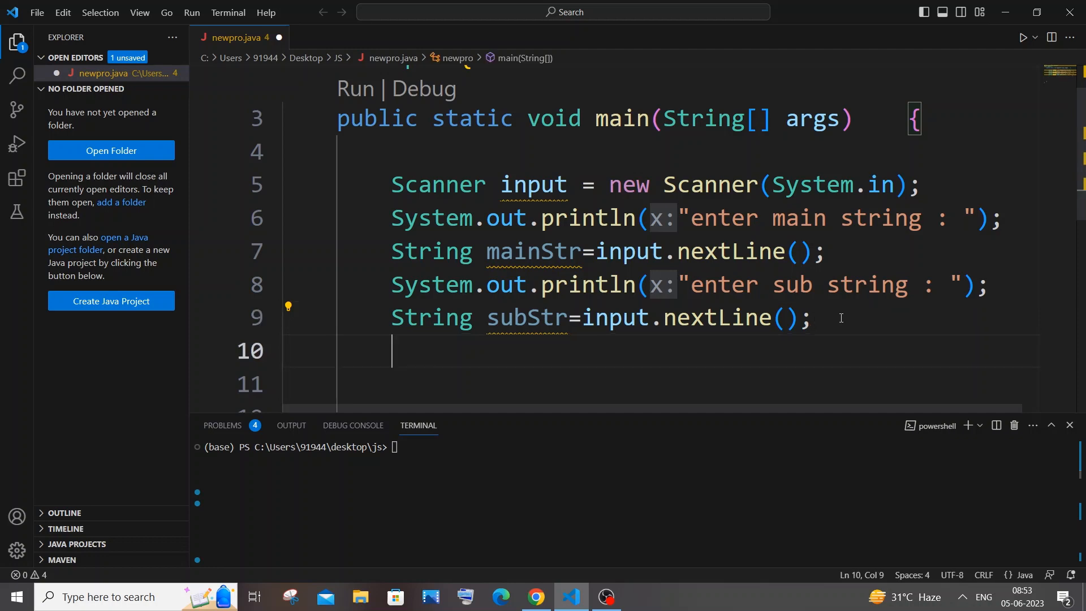
key("enter")
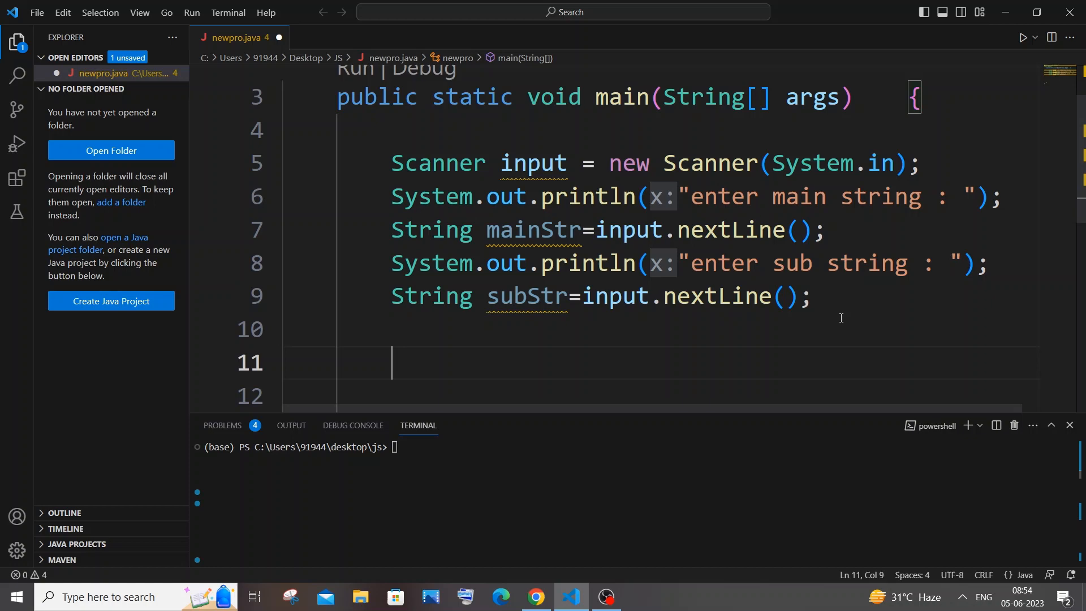
Add System.out.println(mainStr.indexOf(subStr)); on line 11
type("System.out.println();")
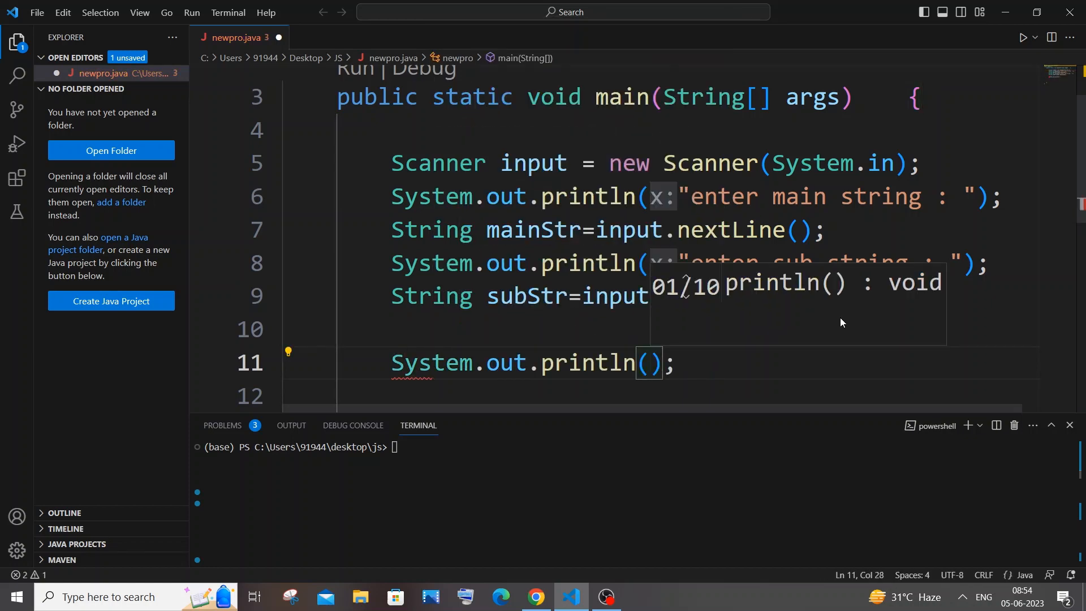
type("m")
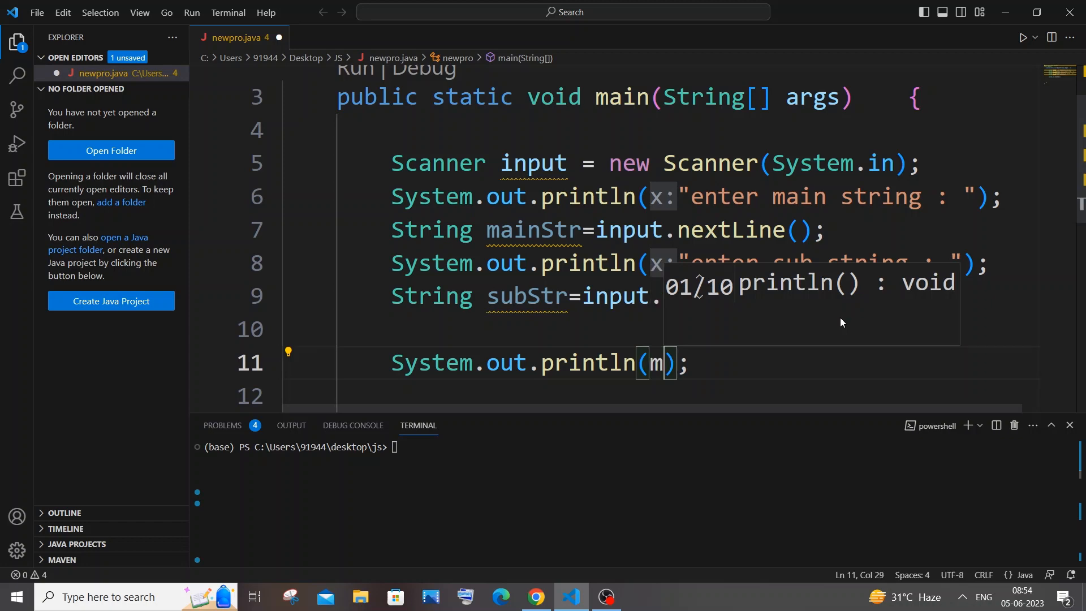
type("ainStr")
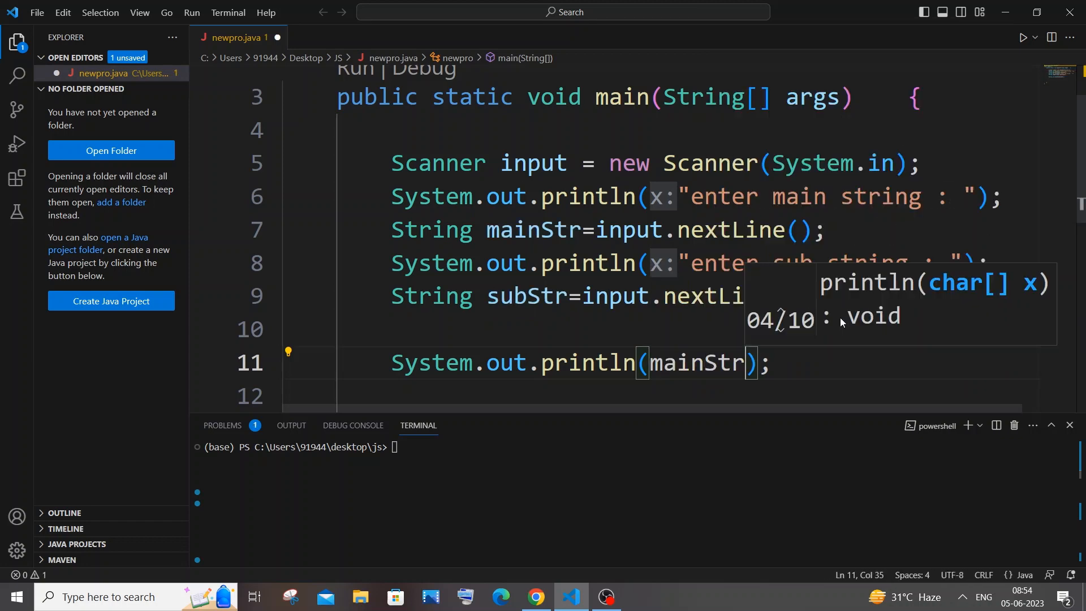
type(".")
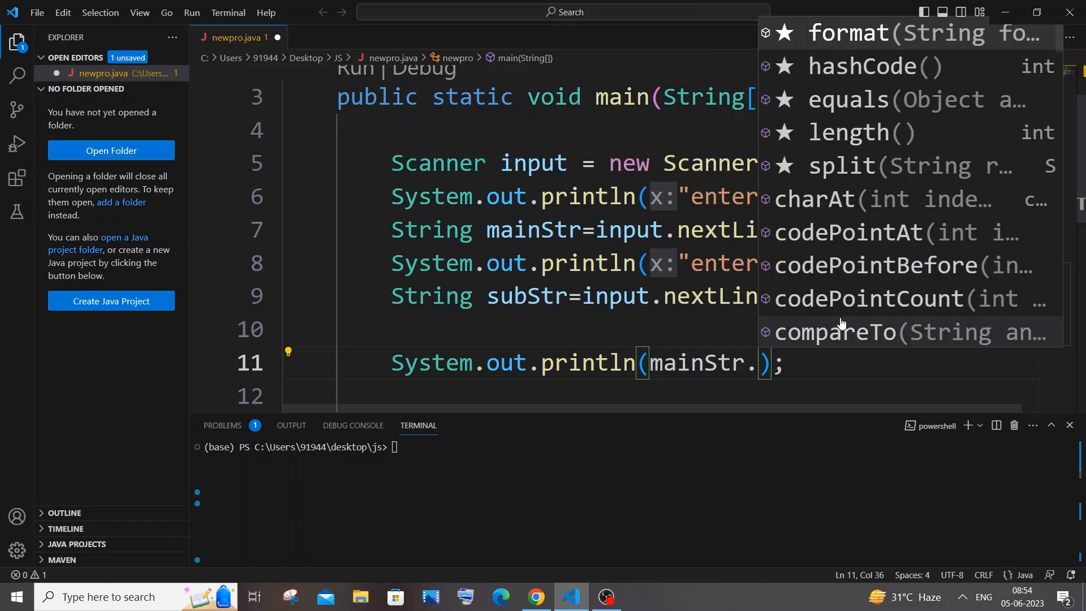
type("indexOf(")
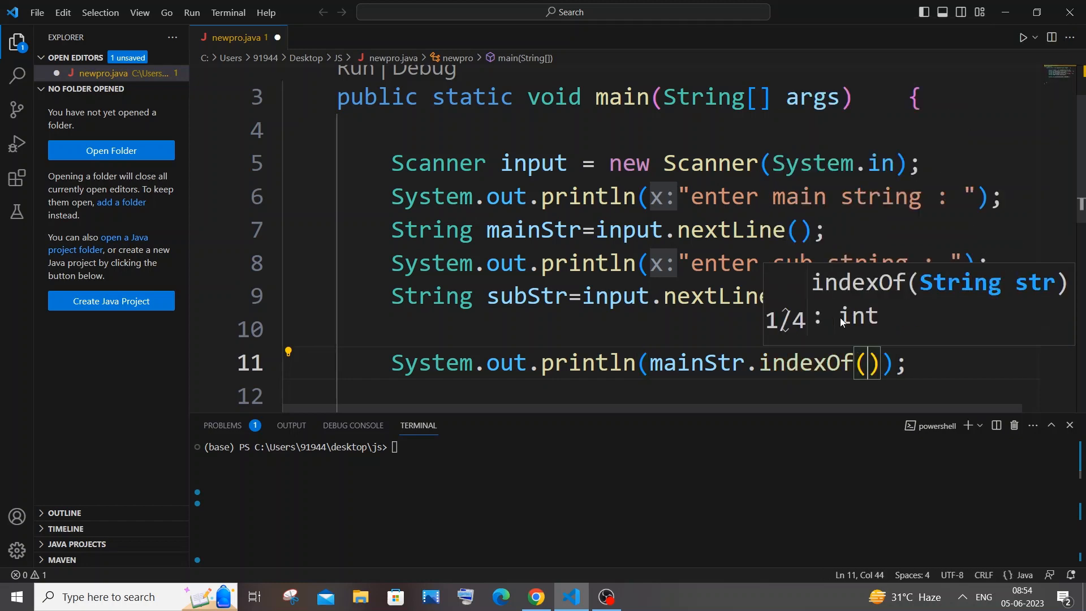
mouse_move(533, 228)
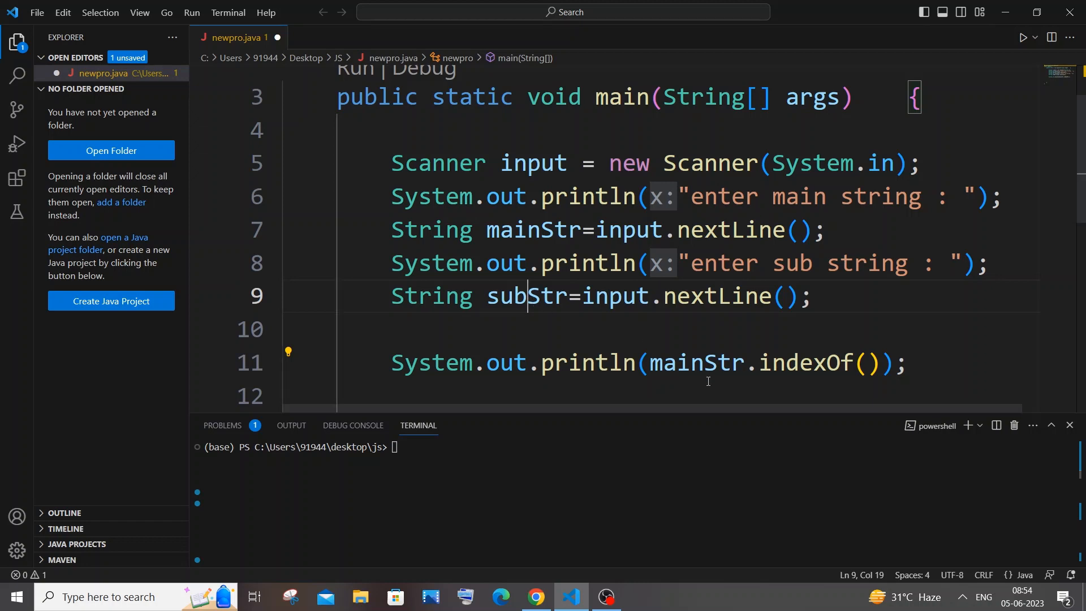
double_click(527, 295)
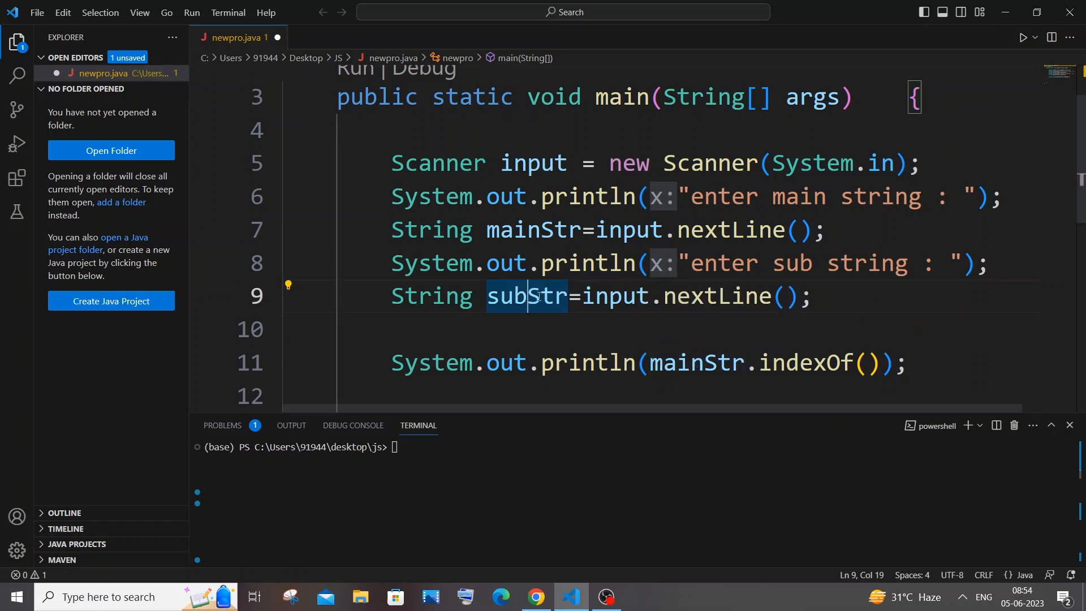
mouse_move(891, 385)
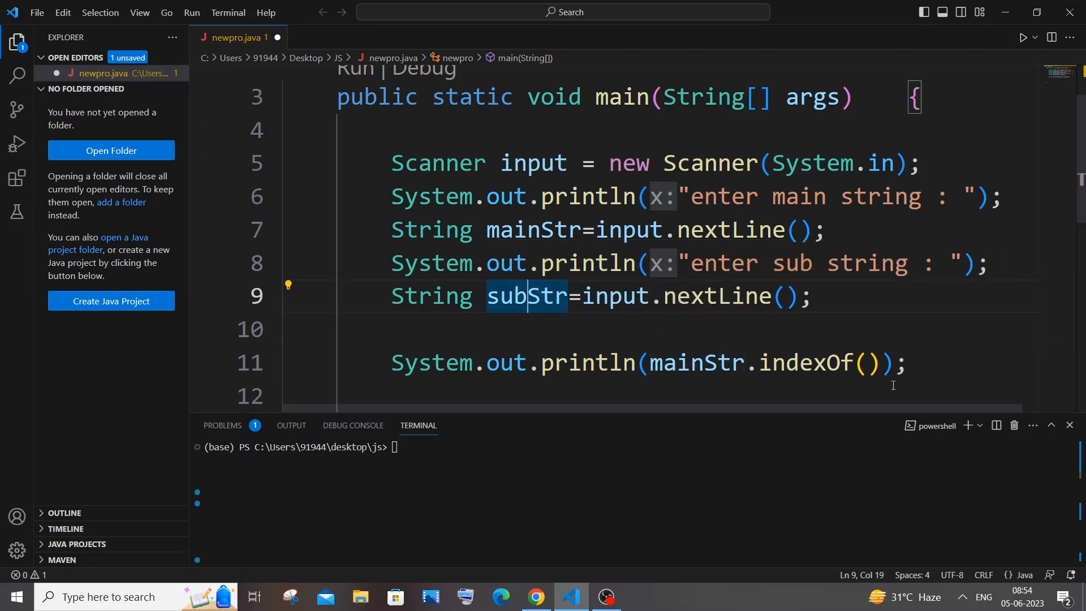
left_click(869, 362)
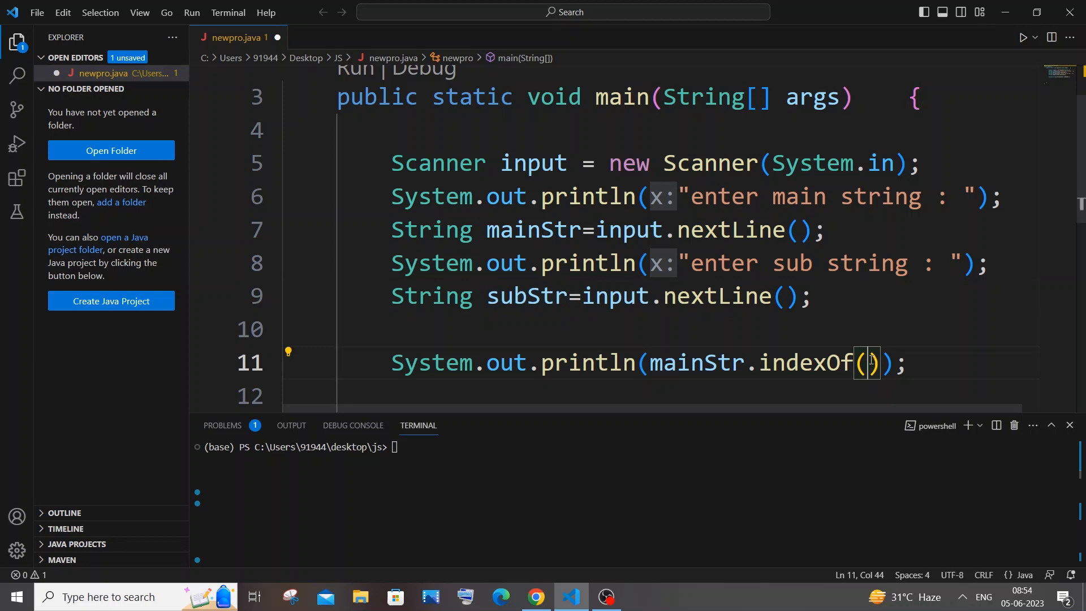
type("subStr")
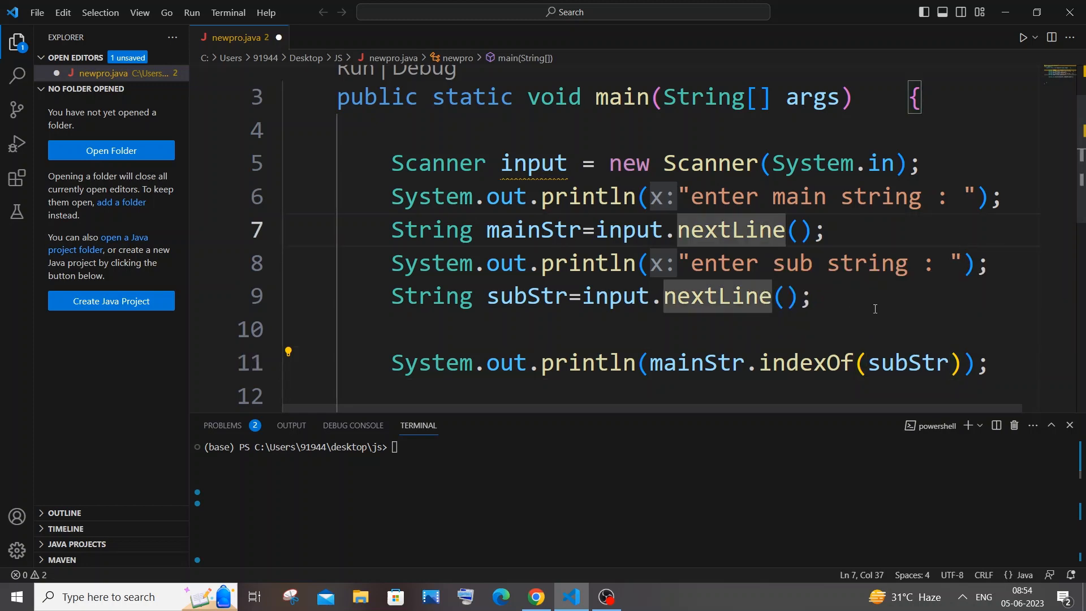
Select the line 11 indexOf print statement and save newpro.java
left_click(398, 362)
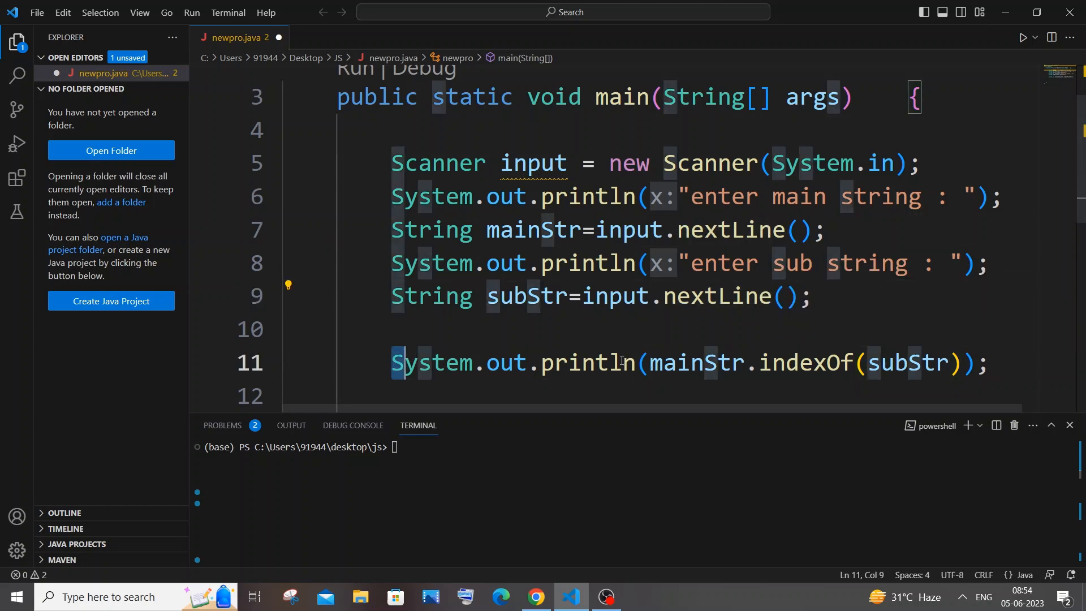
triple_click(689, 362)
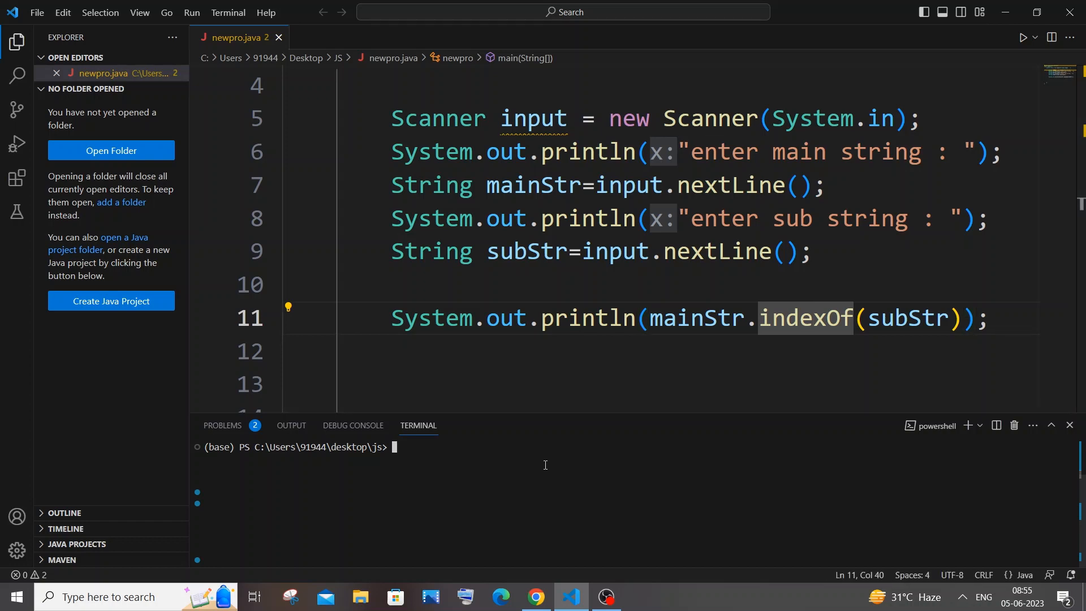
Compile the program with 'javac newpro.java' in the terminal
type("javac newpro.java")
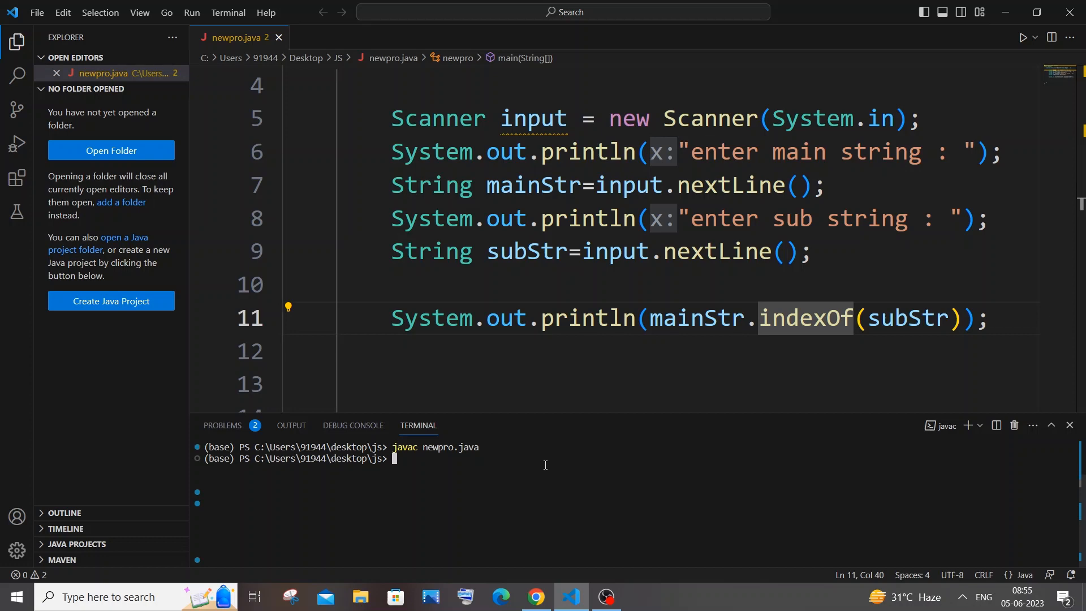
type("cd js")
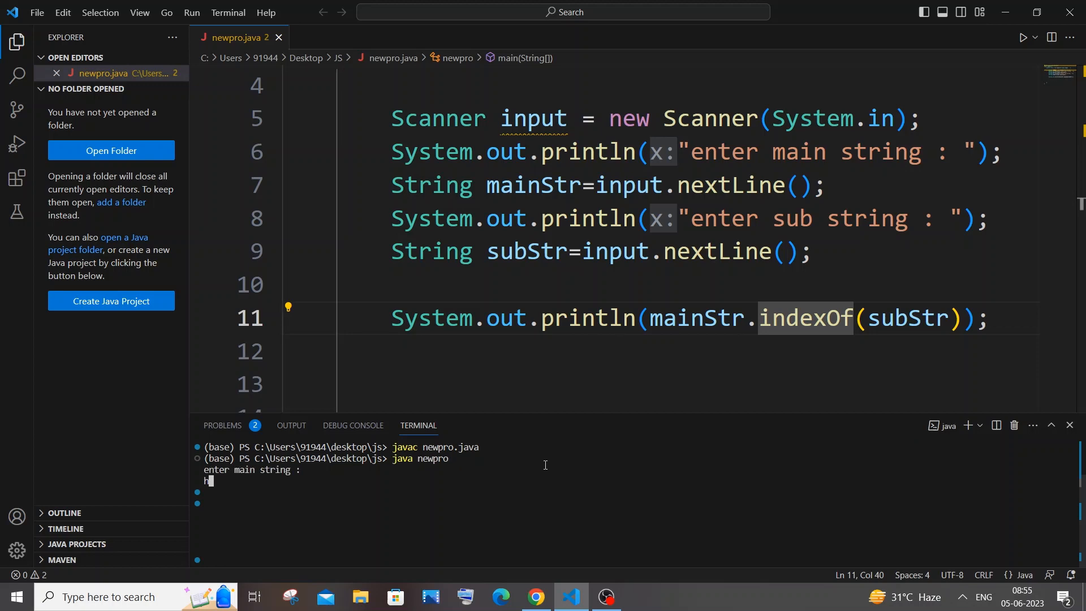
Enter main string 'hello world' and sub string 'wor', getting index 6
type("hello wp")
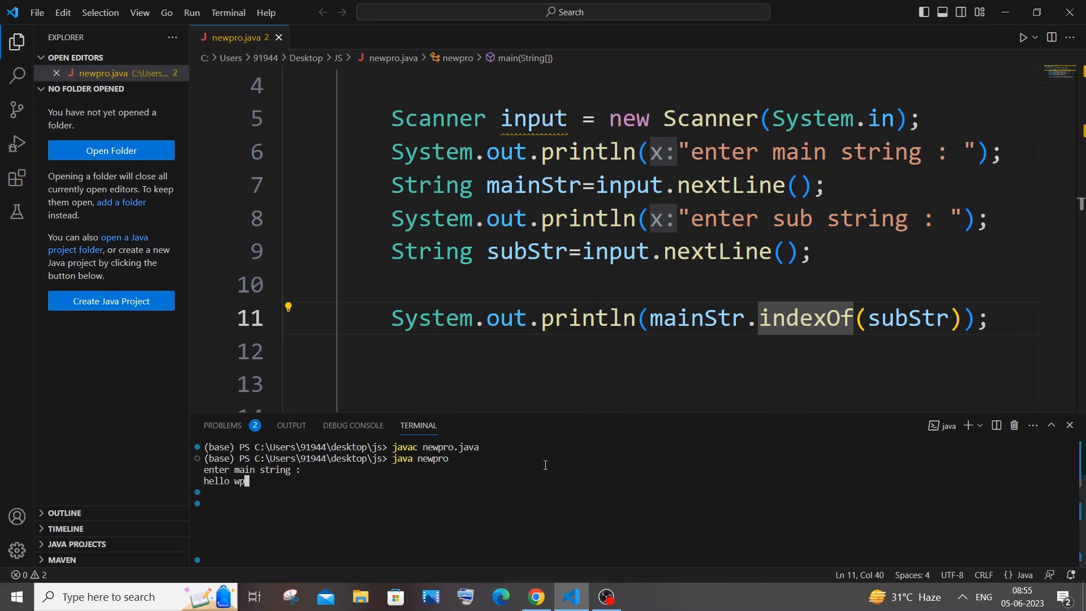
type("orld")
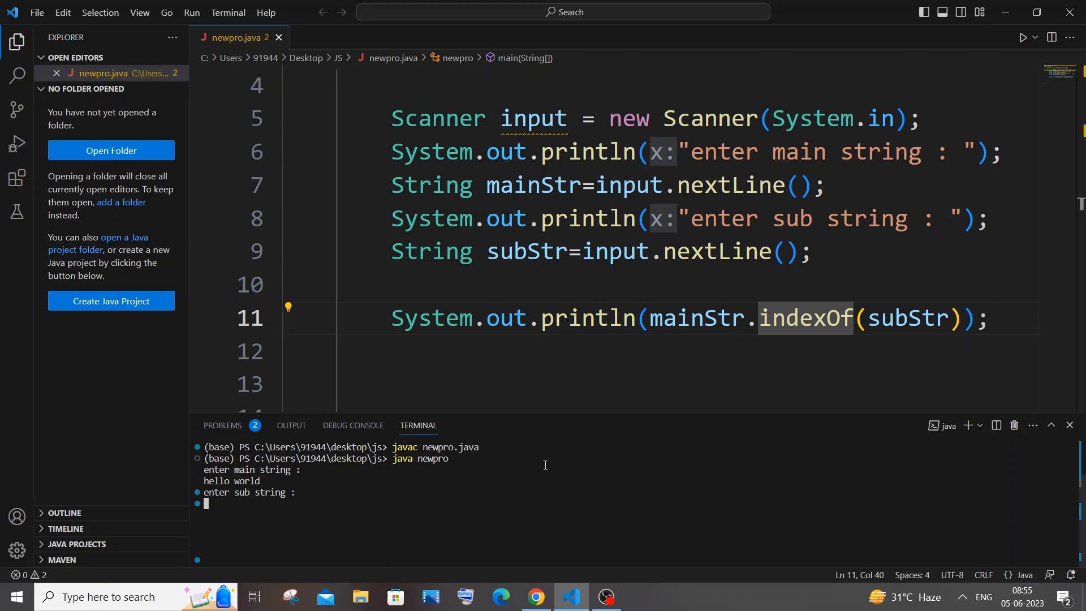
type("wor")
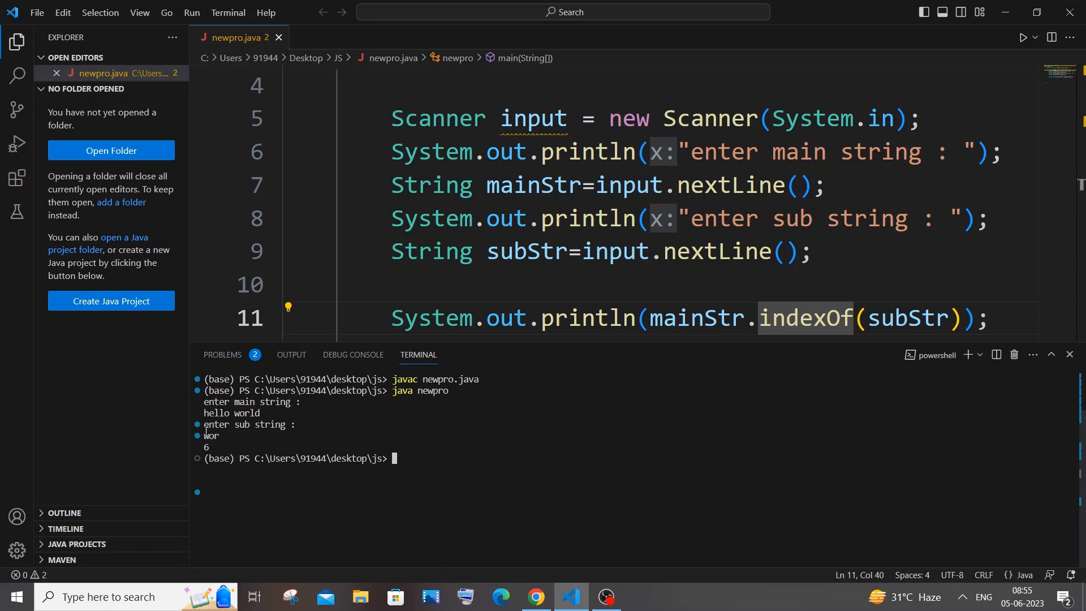
mouse_move(434, 475)
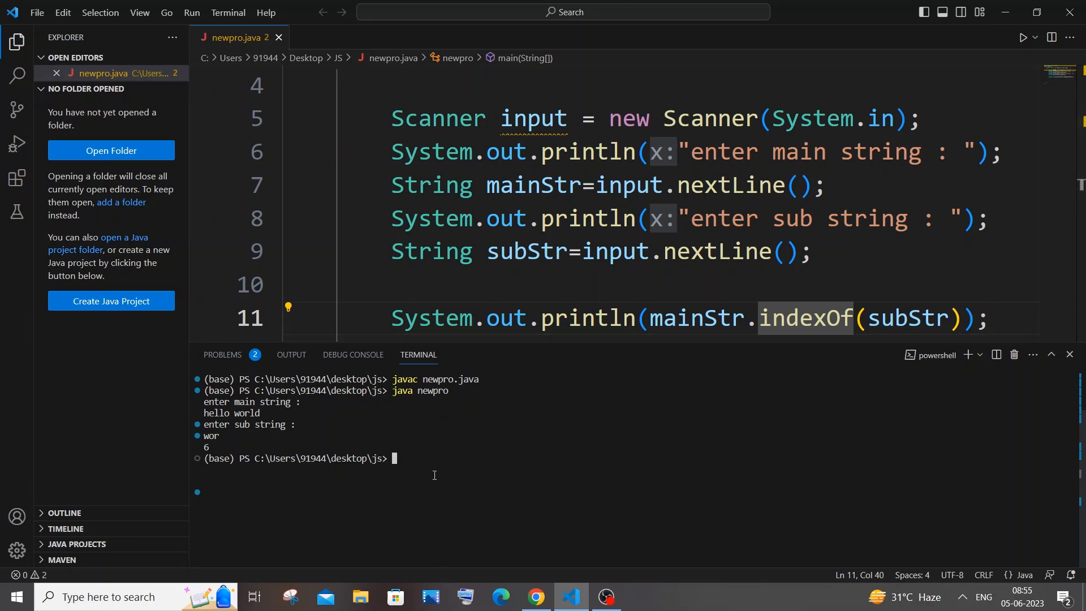
Rerun java newpro with 'hello world' and sub string 'siuuuuuu', getting -1
type("java newpro")
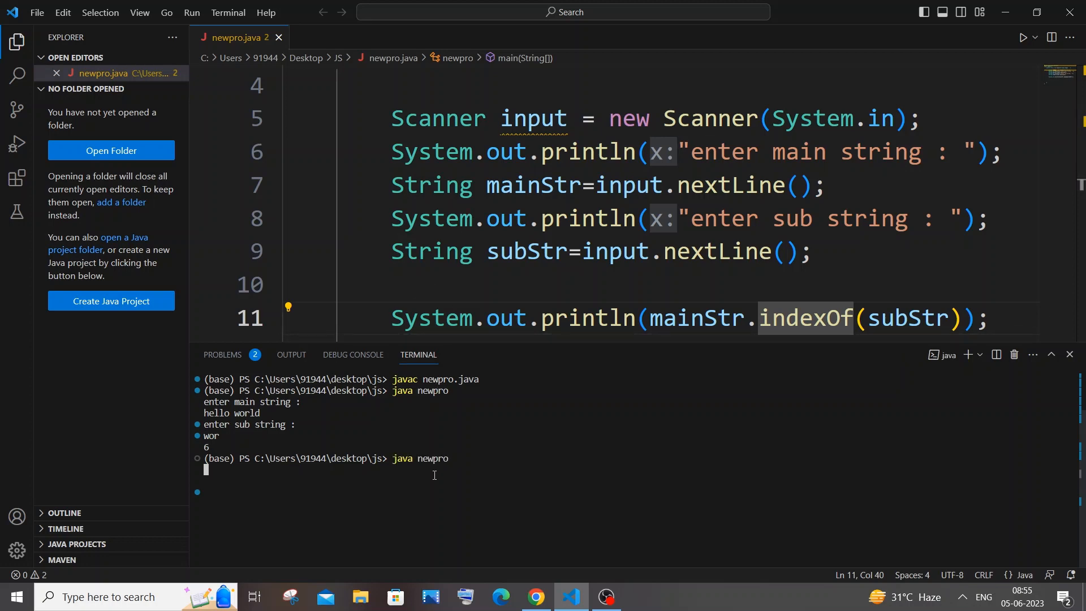
type("hello world")
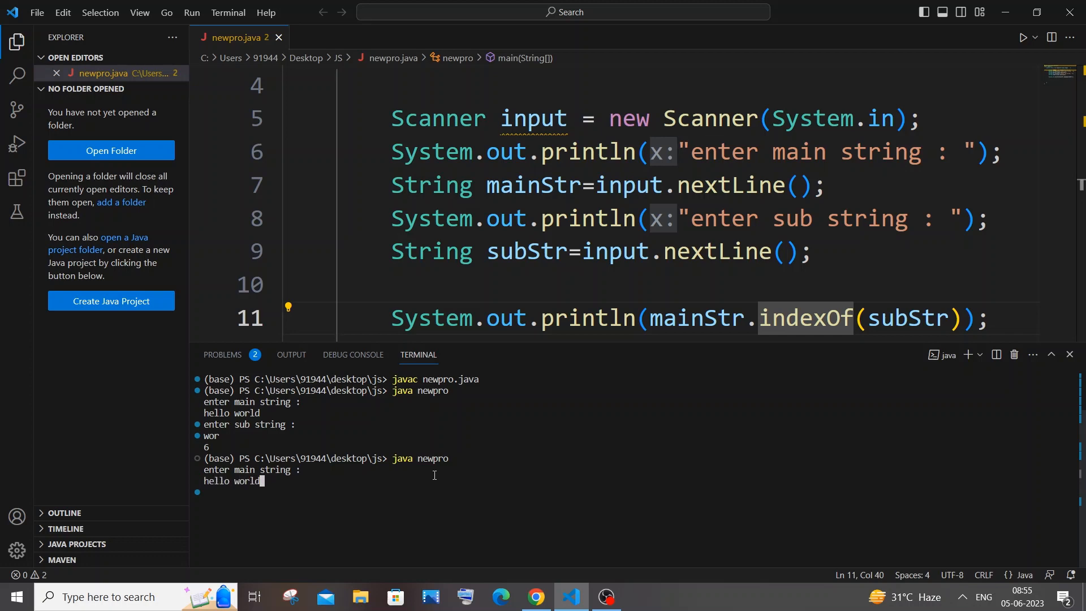
type("siuu")
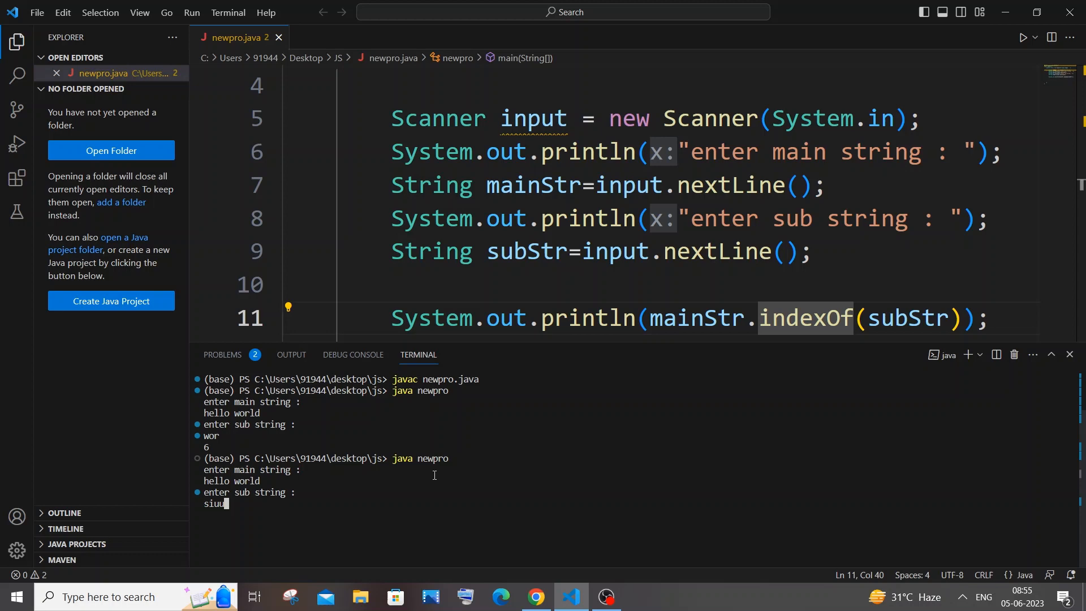
key("Enter")
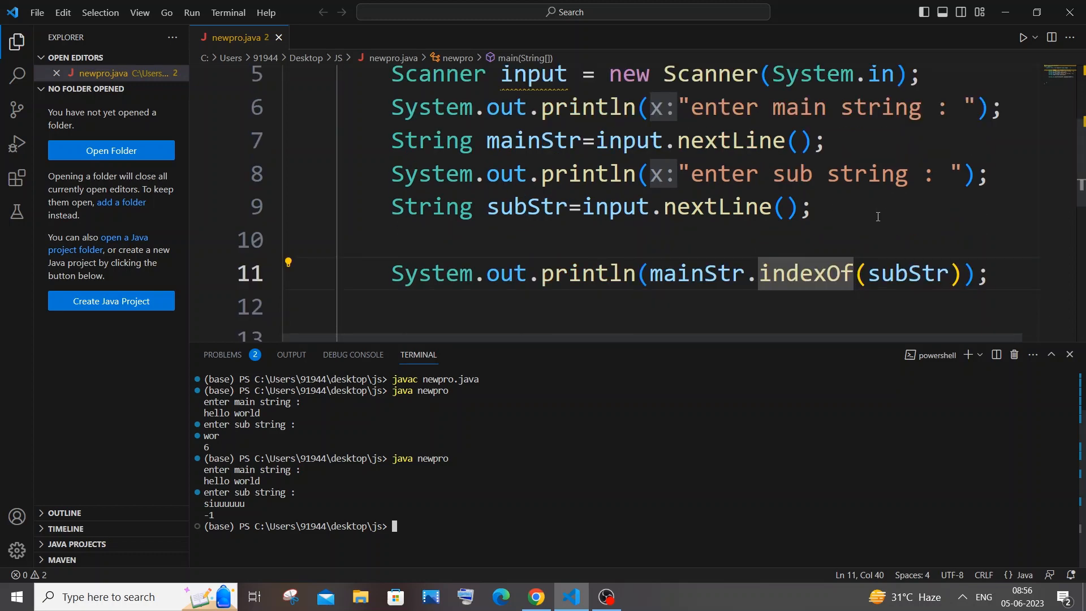
Store mainStr.indexOf(subStr) in a new int variable index
left_click(994, 273)
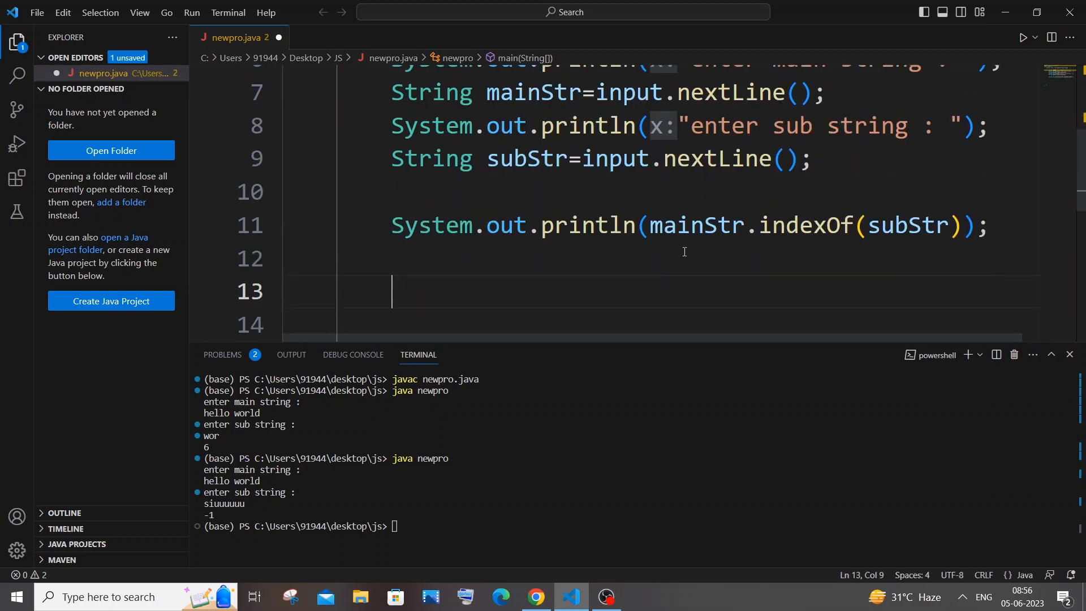
type("int index=")
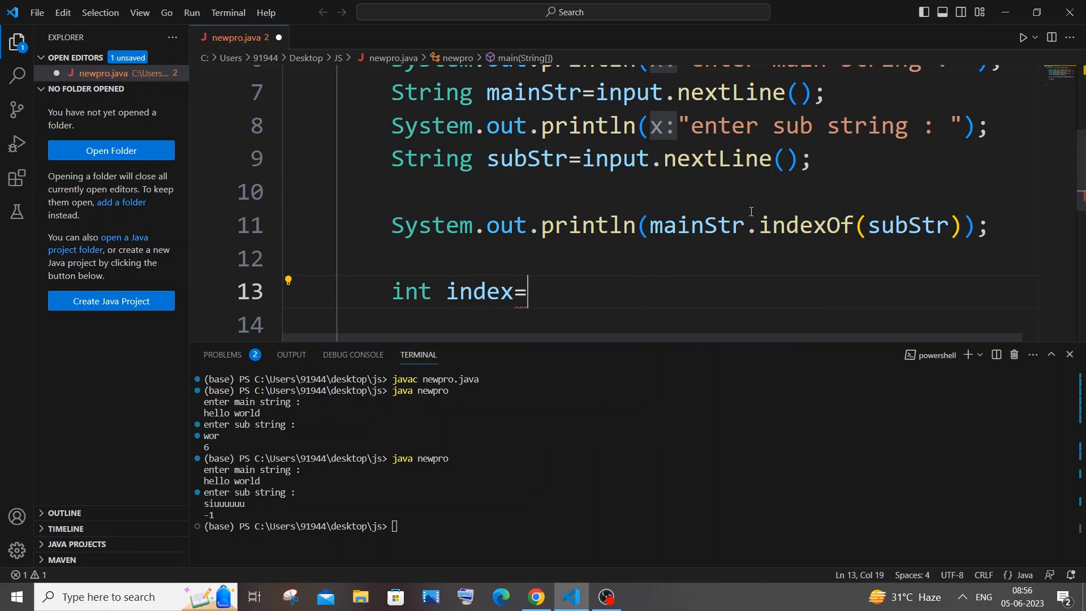
left_click_drag(649, 225, 961, 225)
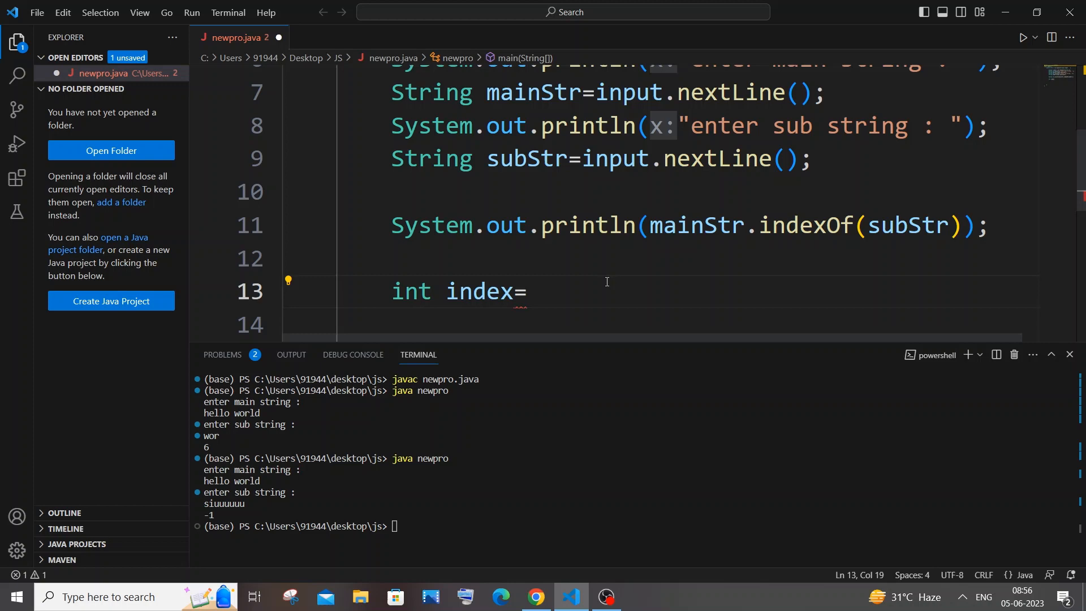
type("mainStr.indexOf(subStr);")
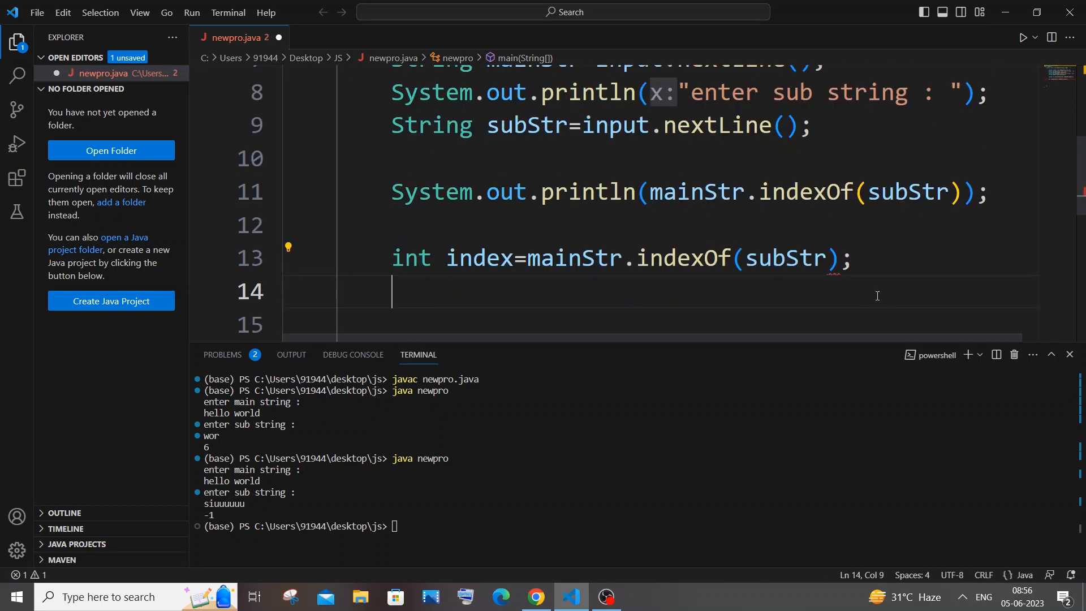
Add if (index==-1) printing 'not present'
type("if")
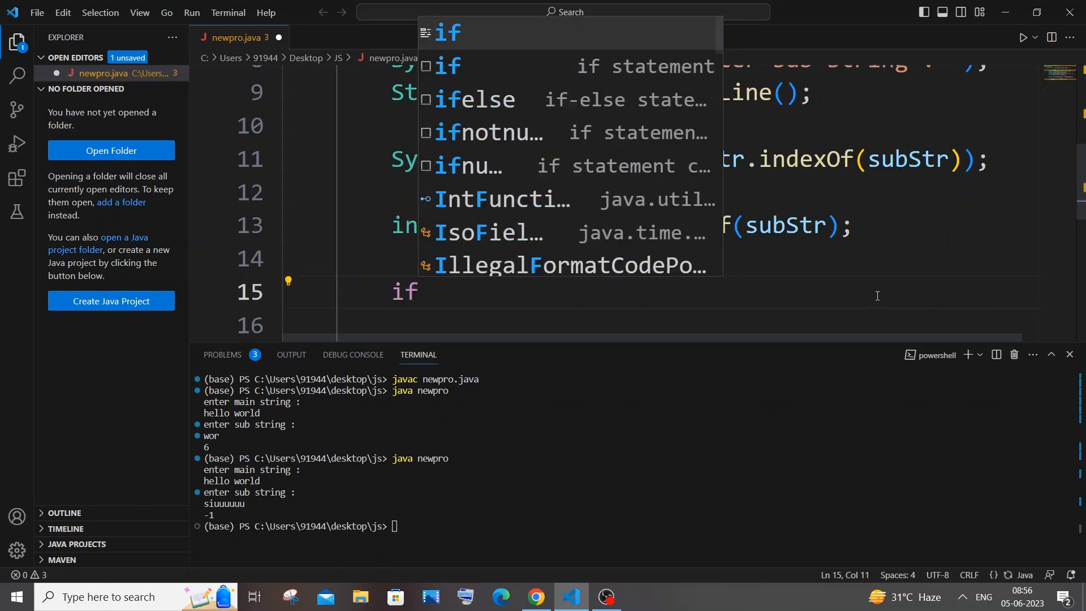
type("(index==")
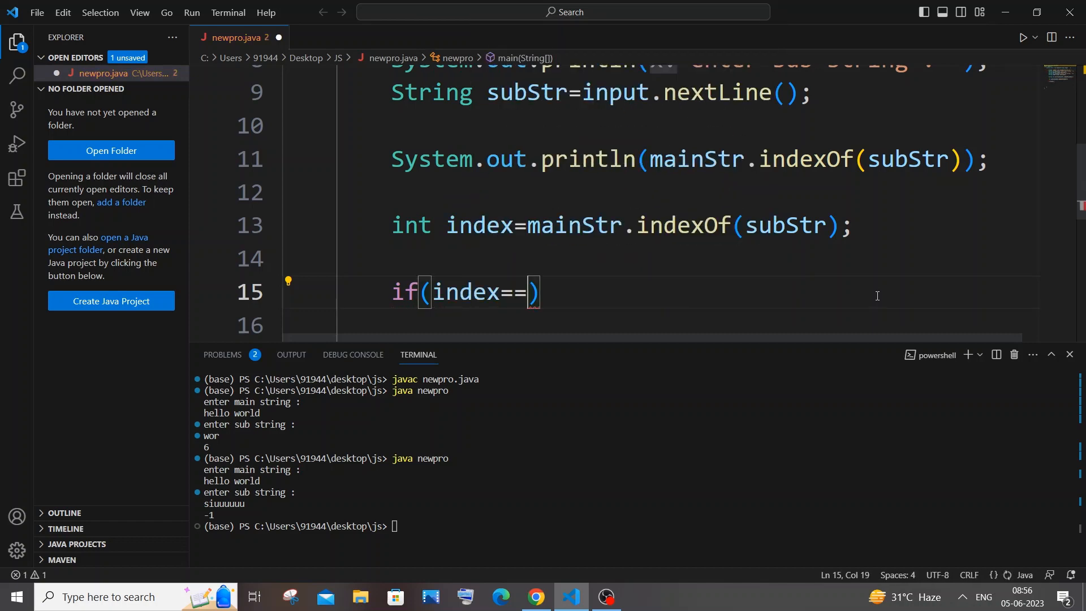
type("-1")
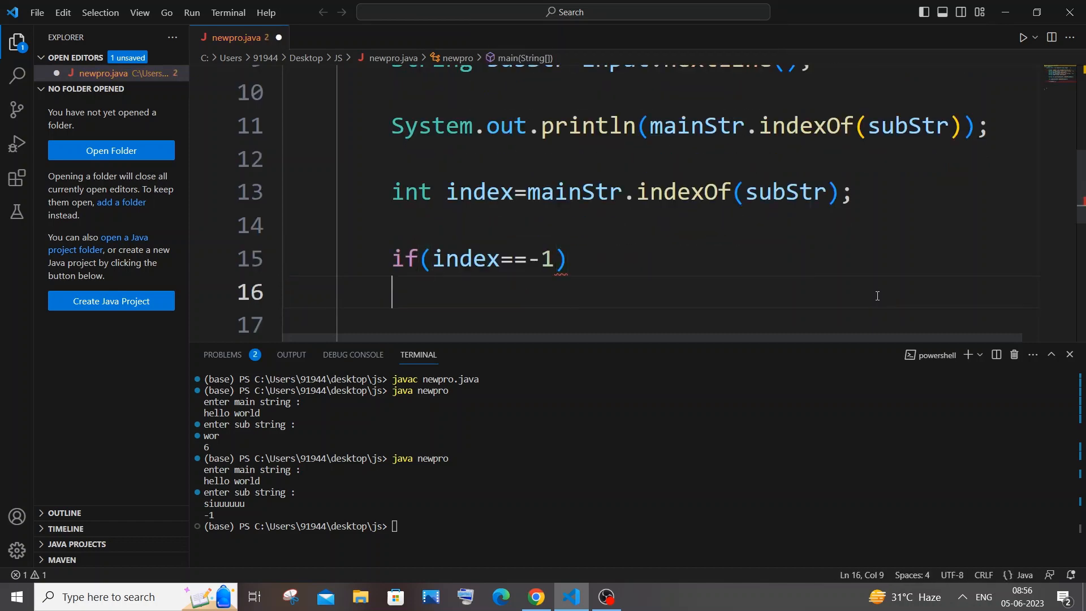
type("{")
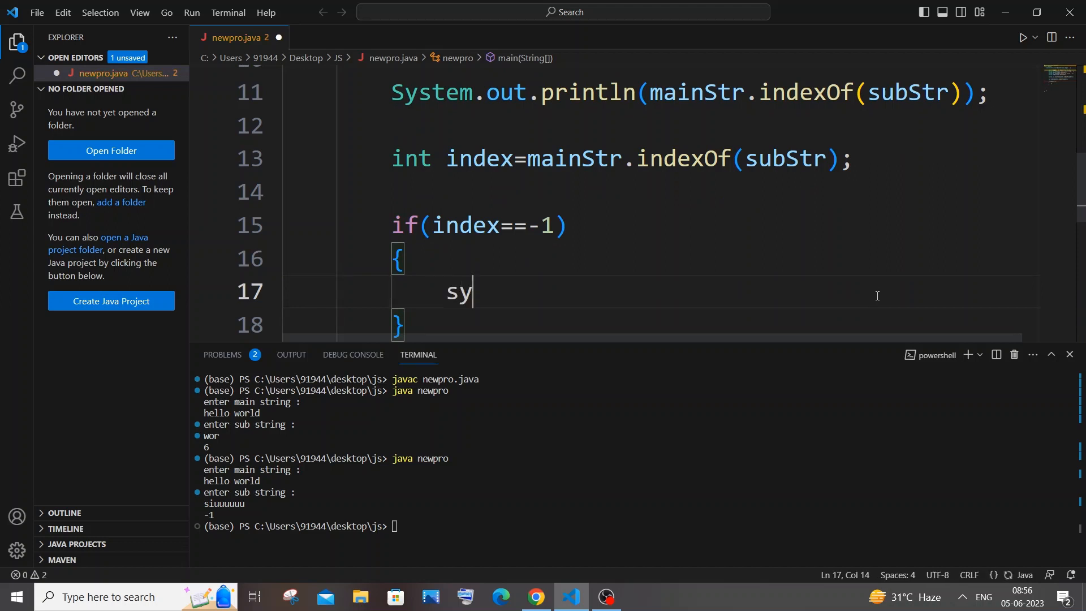
type("s")
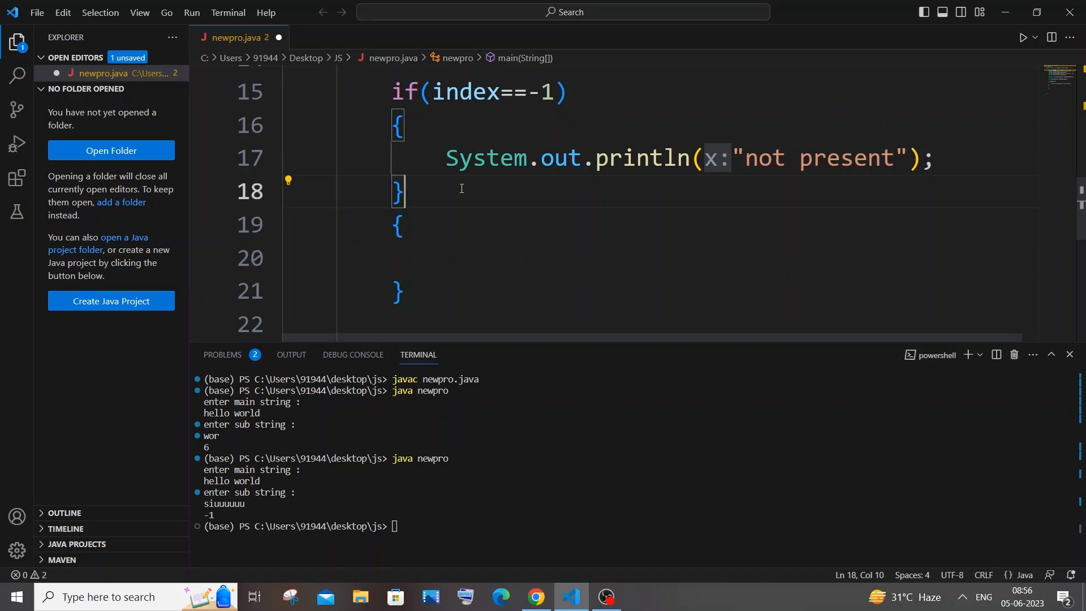
Add an else block holding a copy of the 'not present' println statement
type("else")
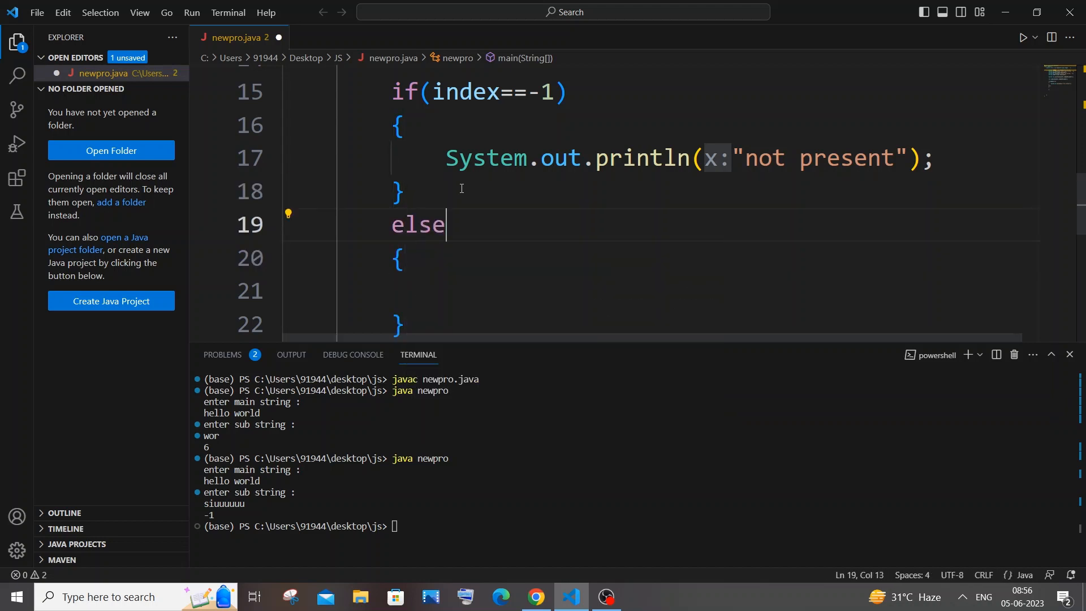
double_click(855, 157)
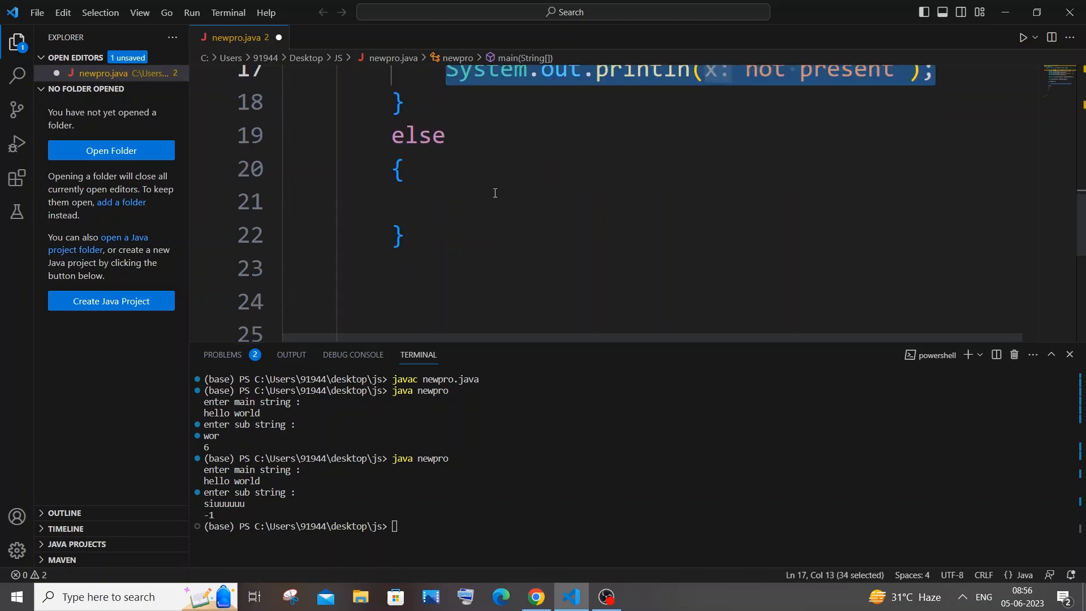
type("System.out.println(\"not present\");")
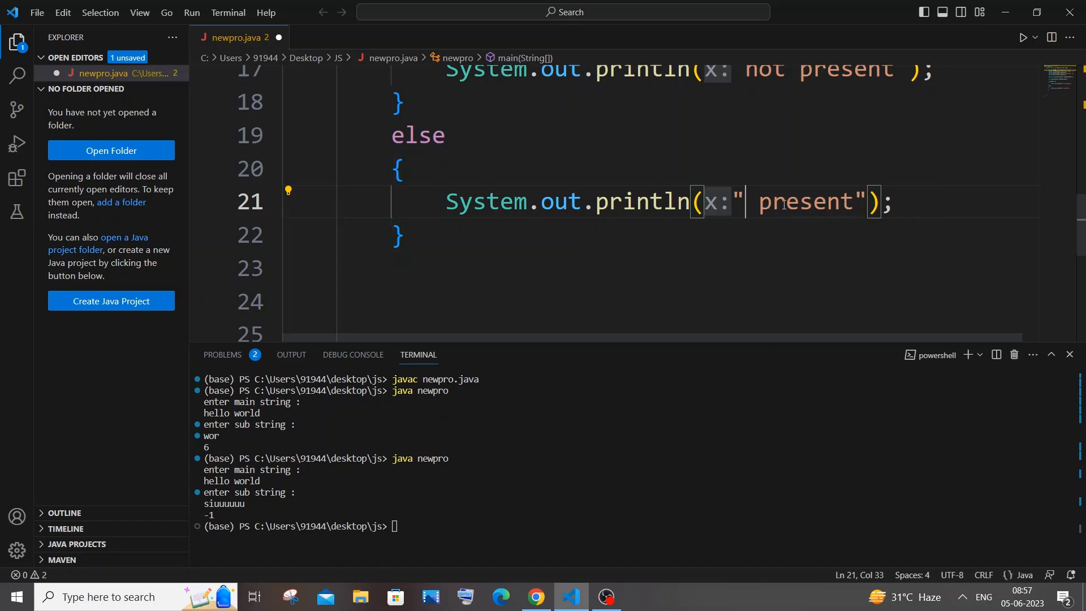
Change the copied message to " present in index %d" and pass index as an argument
type("i")
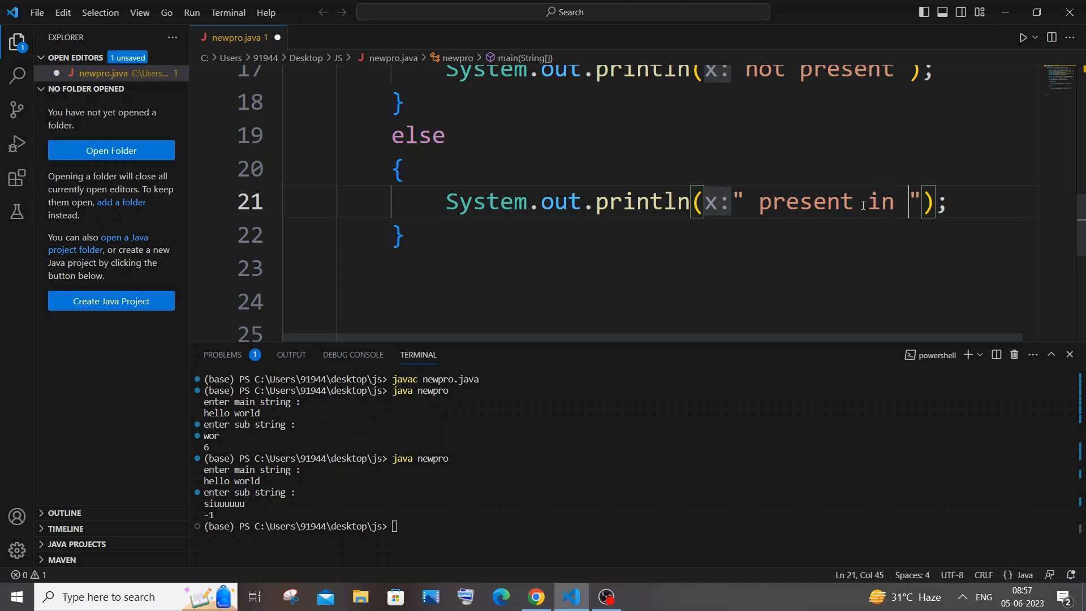
type("index")
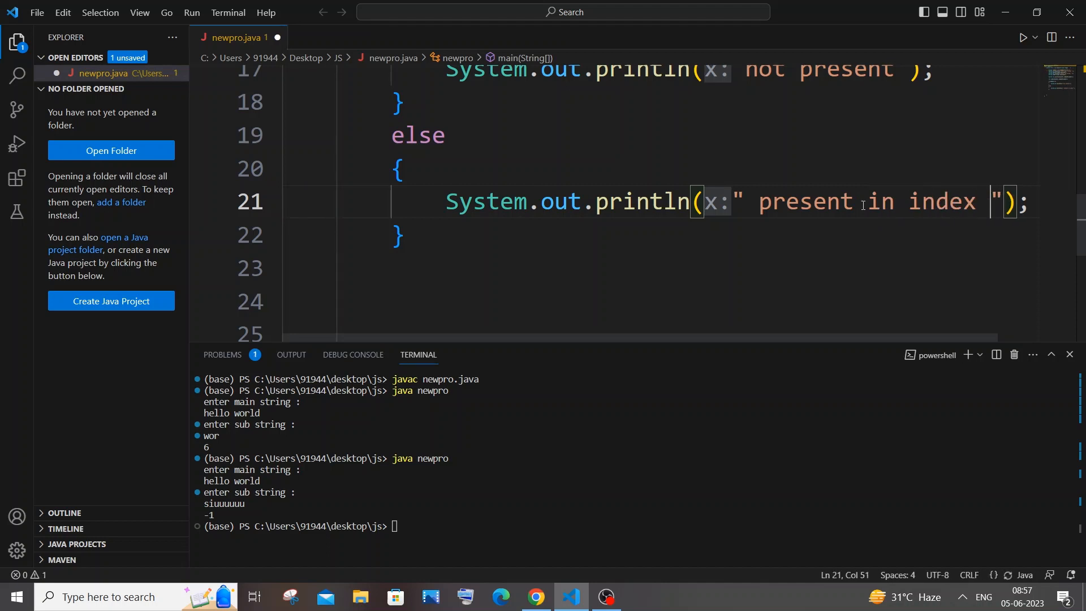
type("%d")
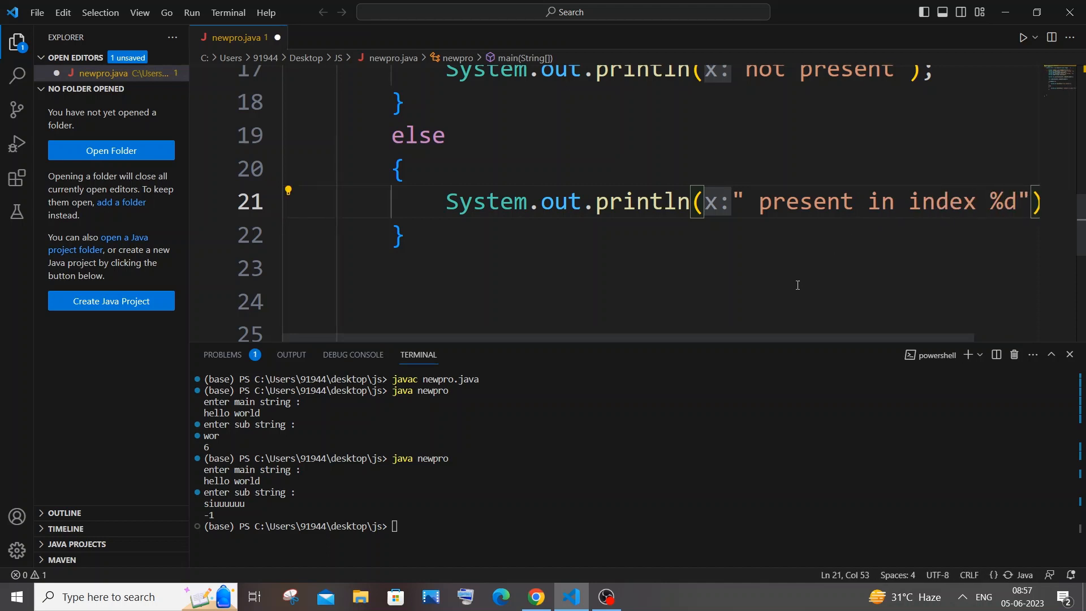
key("Backspace")
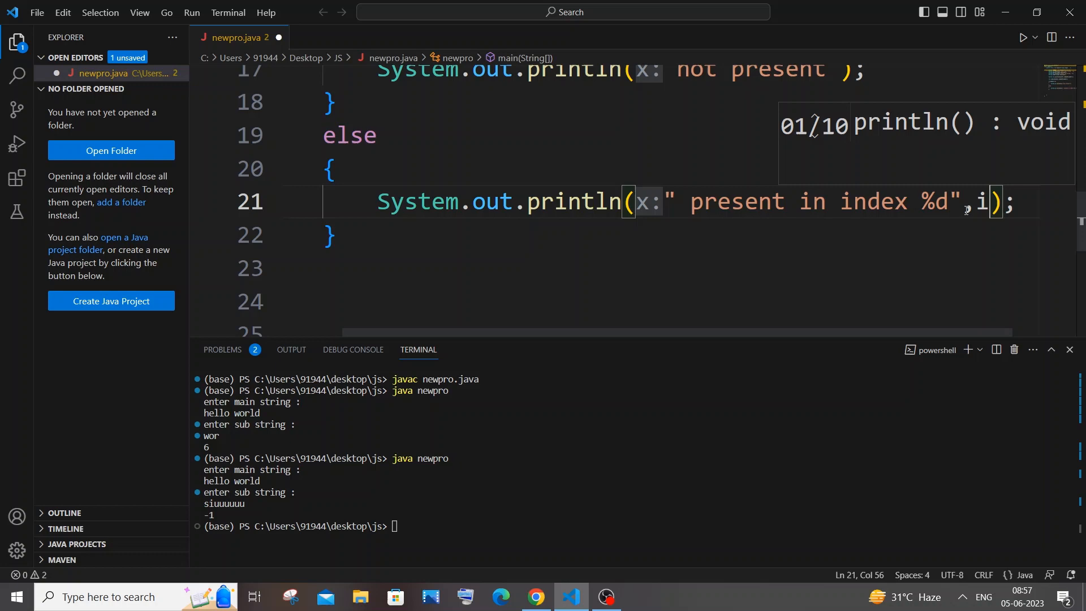
type("ndexOf(subStr));")
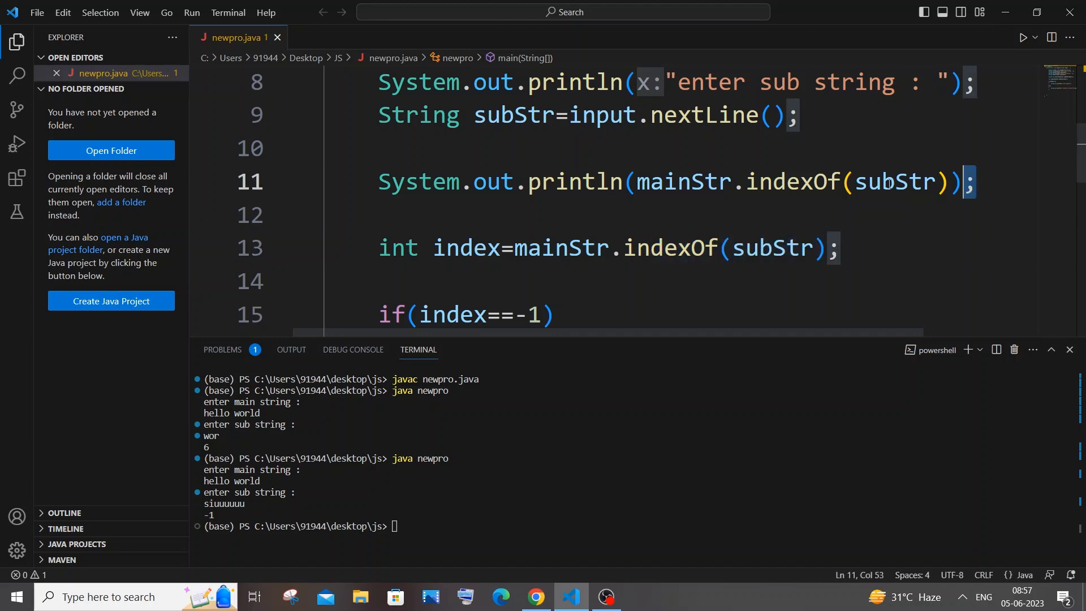
Comment out the raw index print line, compile newpro.java, and read the println argument error
key("ctrl+/")
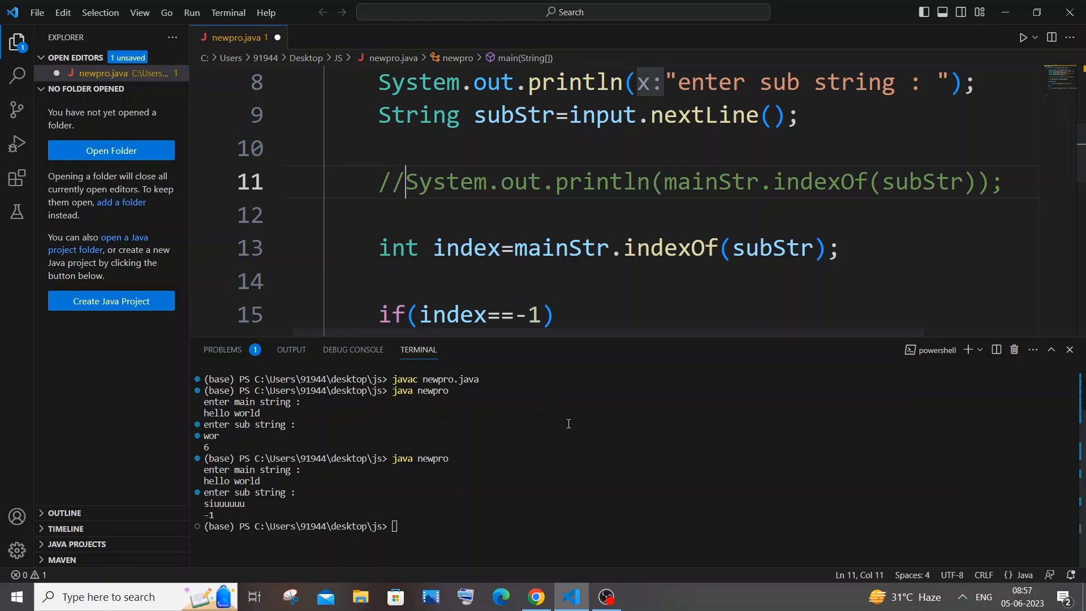
scroll("down", 3)
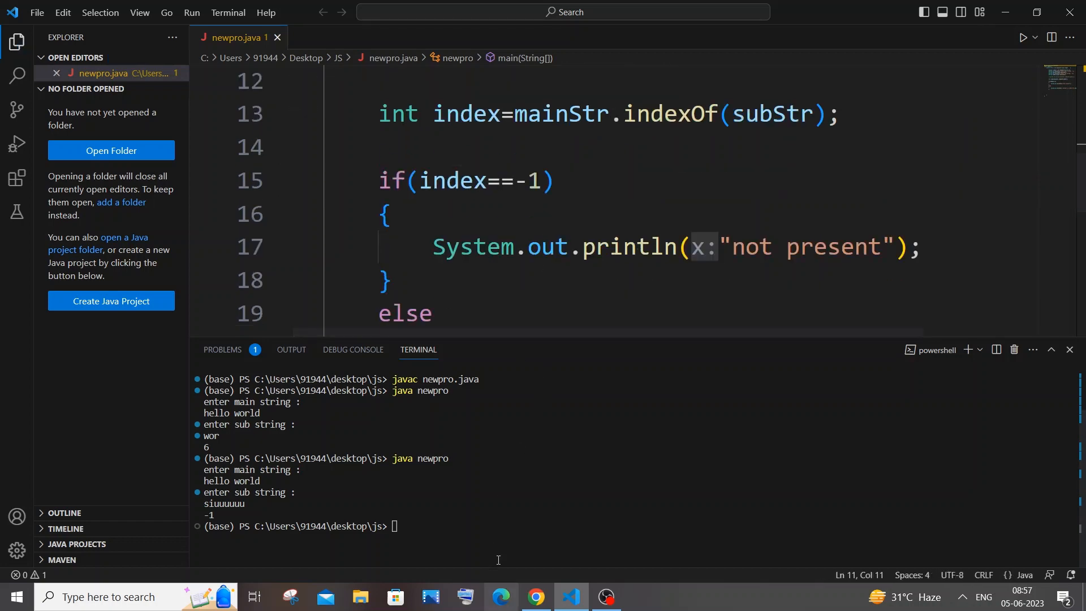
type("javac newpro.java")
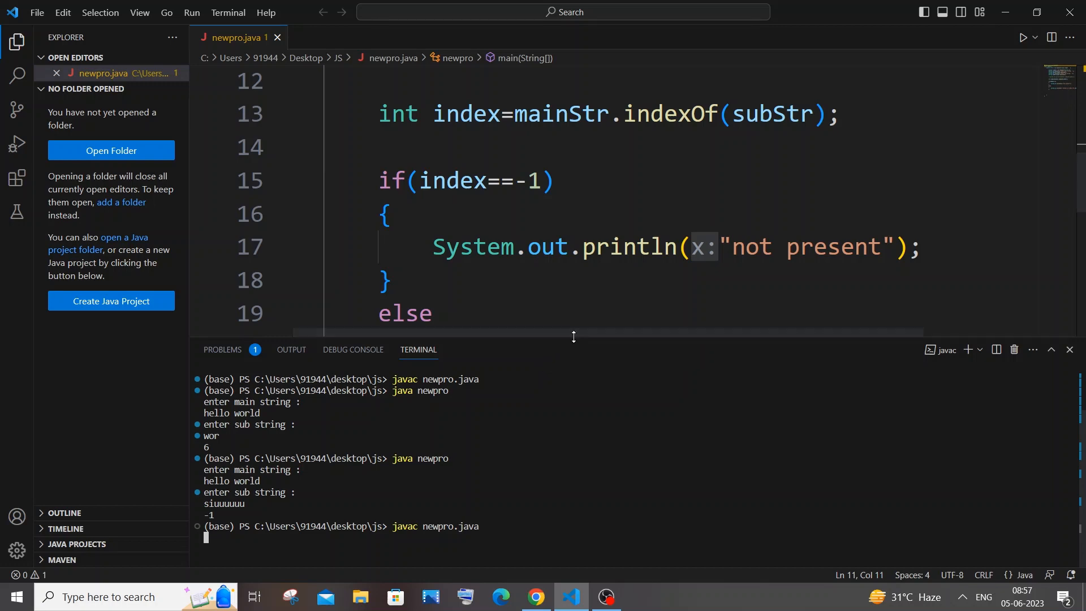
left_click_drag(572, 336, 611, 304)
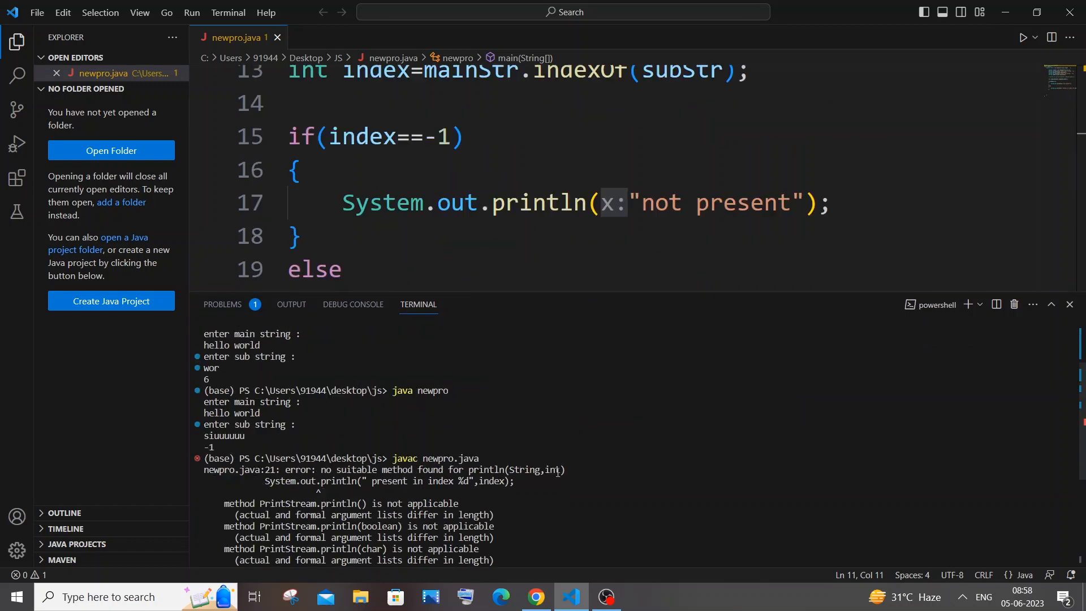
scroll("down", 3)
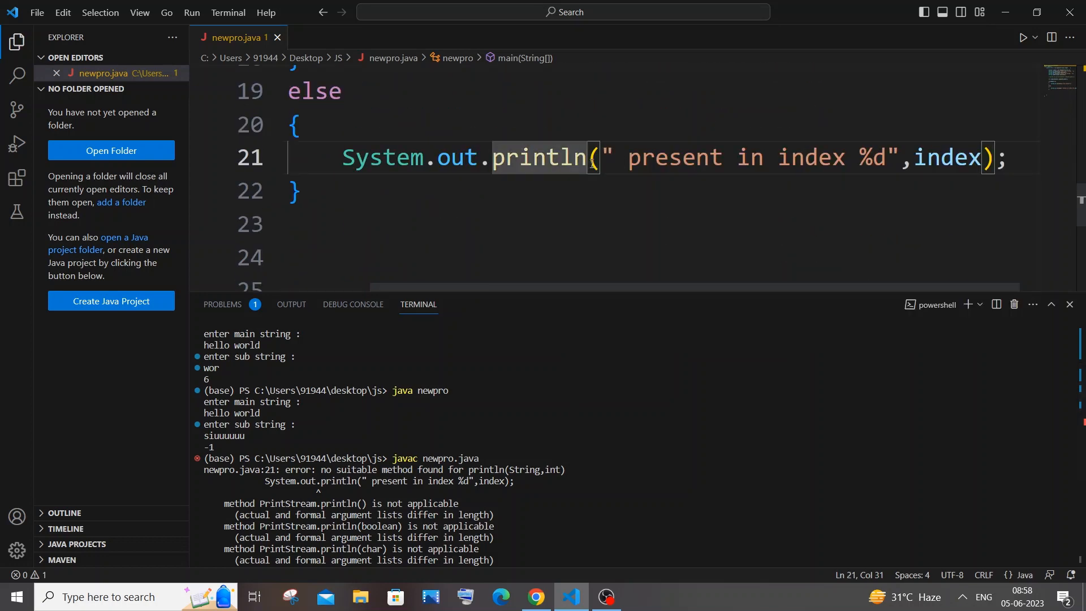
Replace println with printf in the else branch and recompile newpro.java
type("printf")
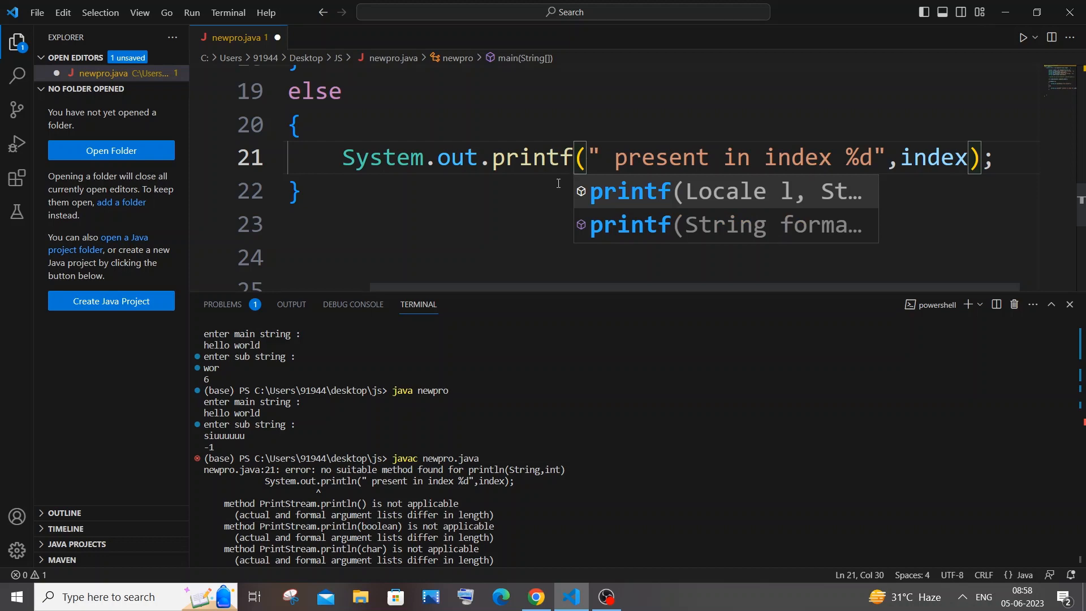
mouse_move(470, 176)
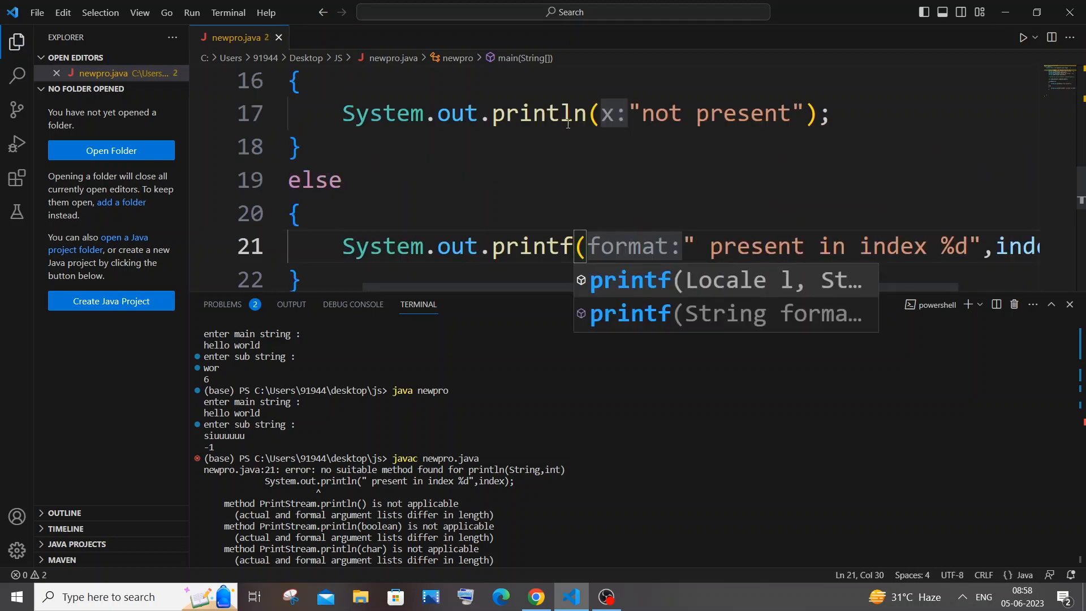
scroll("down", 3)
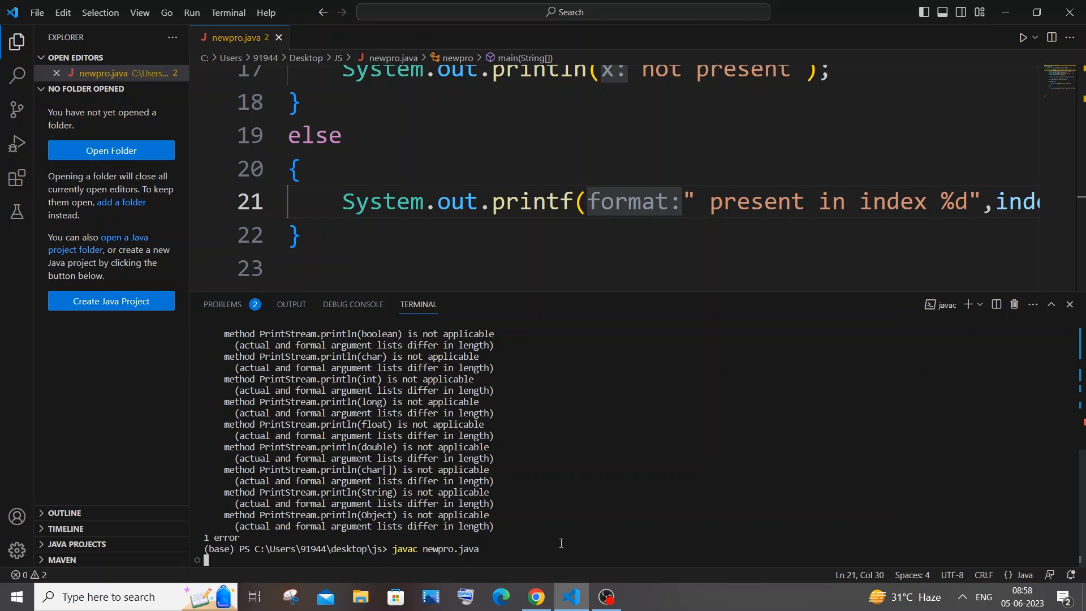
Run java newpro with 'hello' and 'll', getting " present in index 2"
type("java newpro")
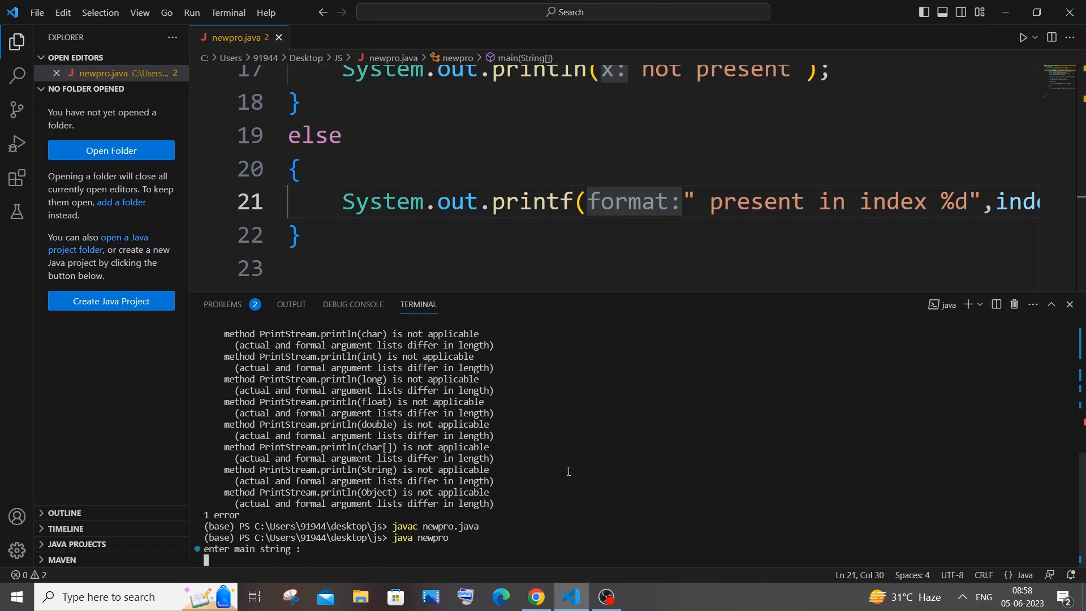
type("hello")
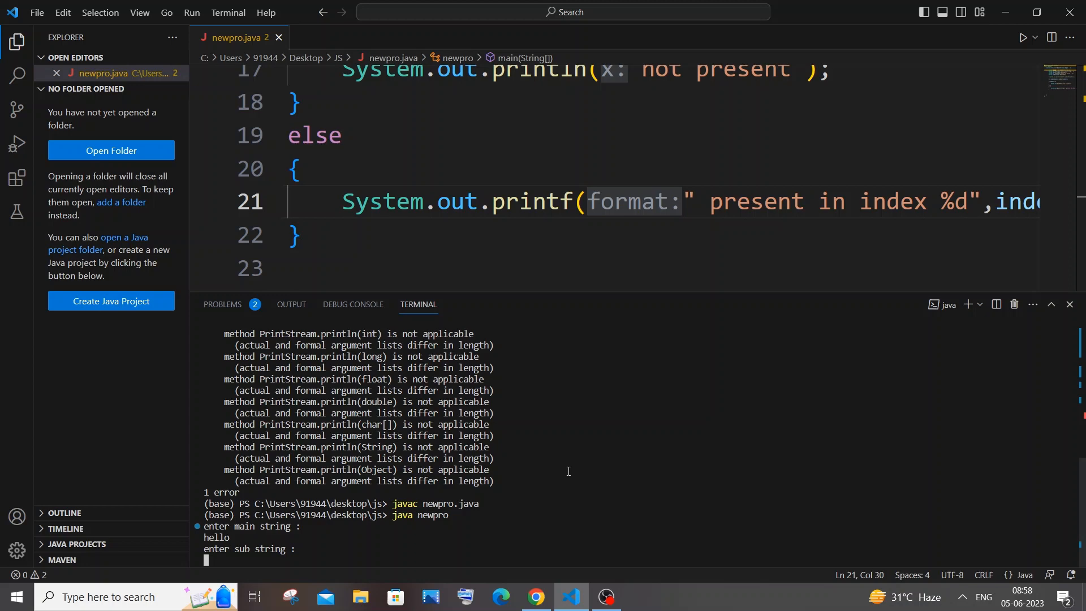
type("ll")
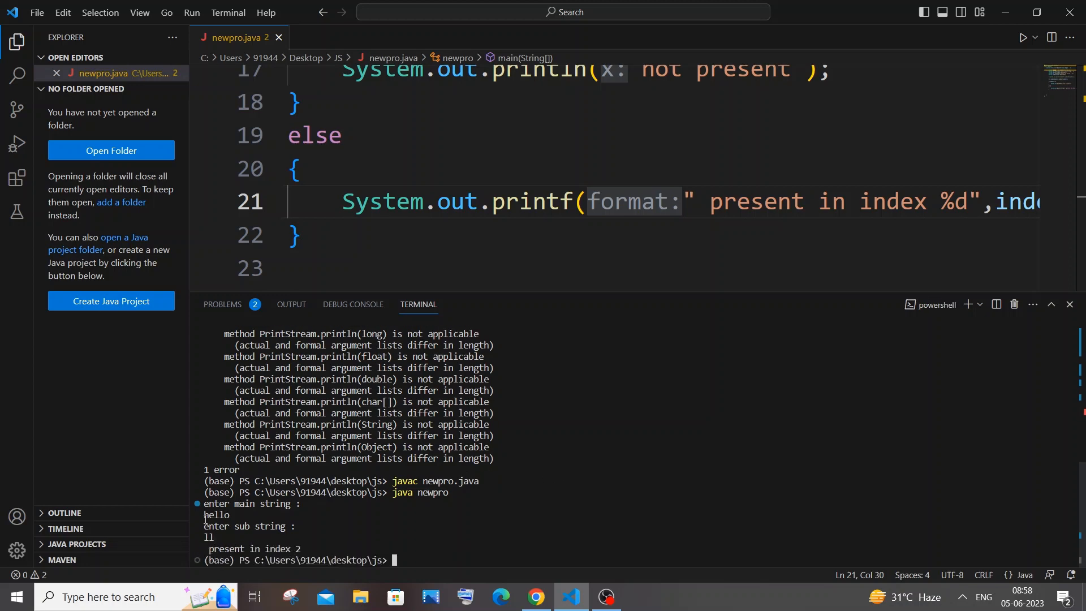
Run java newpro again with the non-matching strings 'dfaf' and 'fsfsf'
type("java newpro")
type("he")
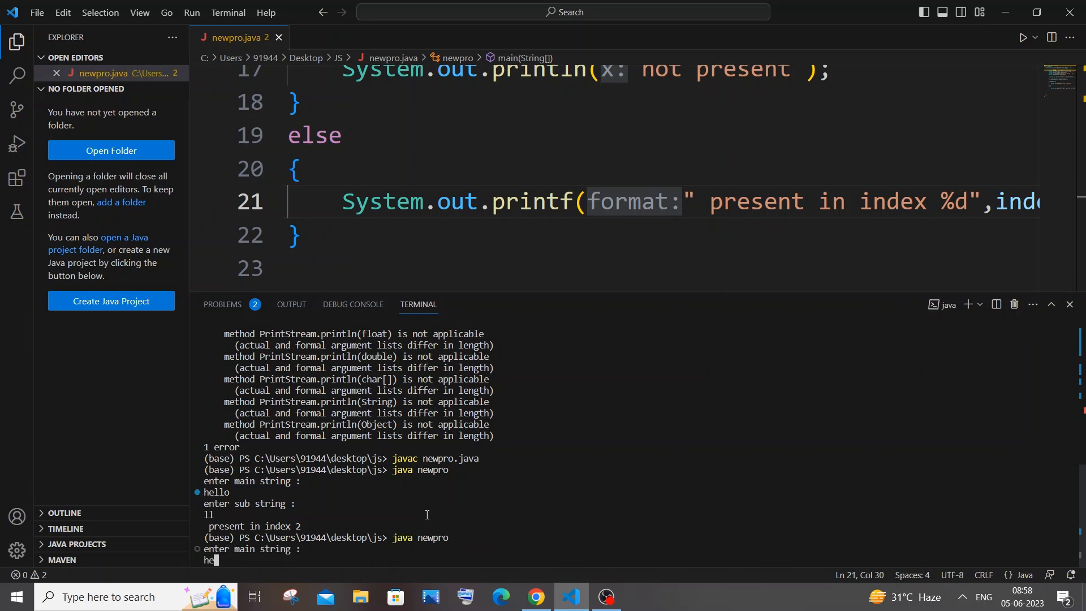
type("dfaf")
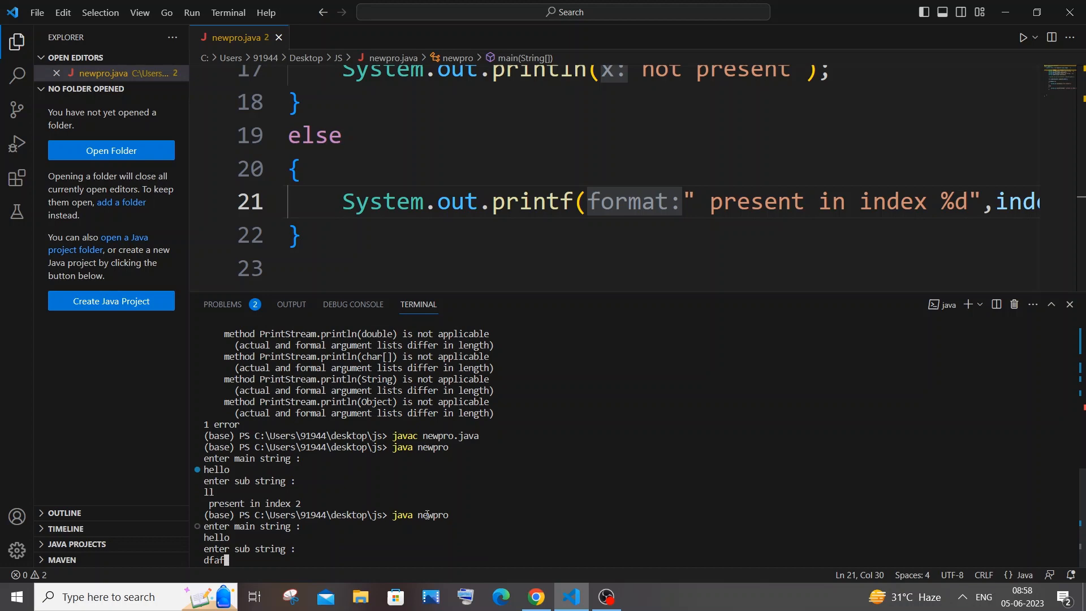
type("fsfsf")
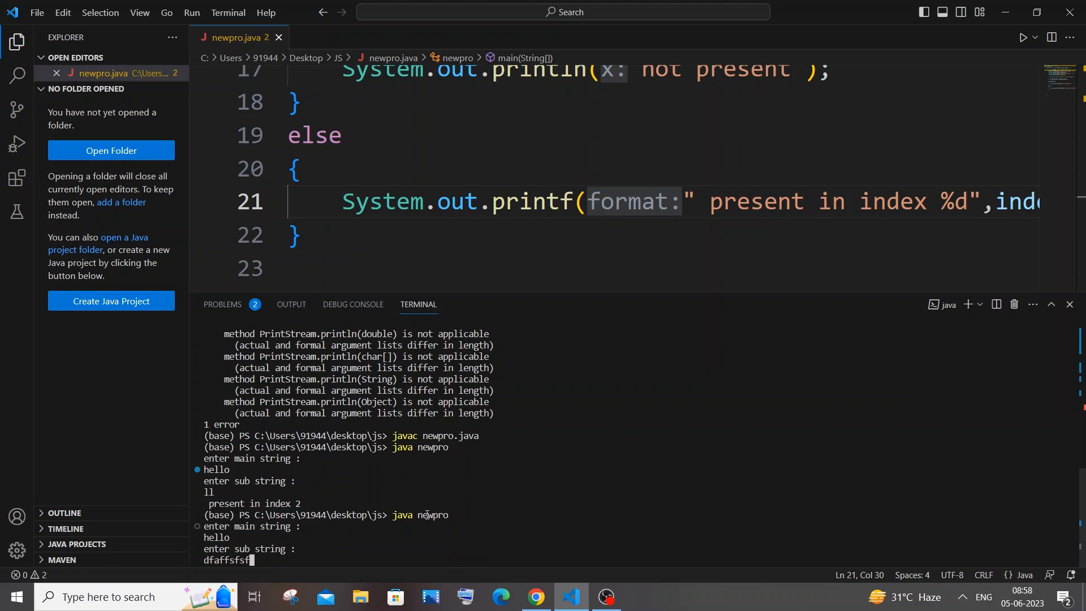